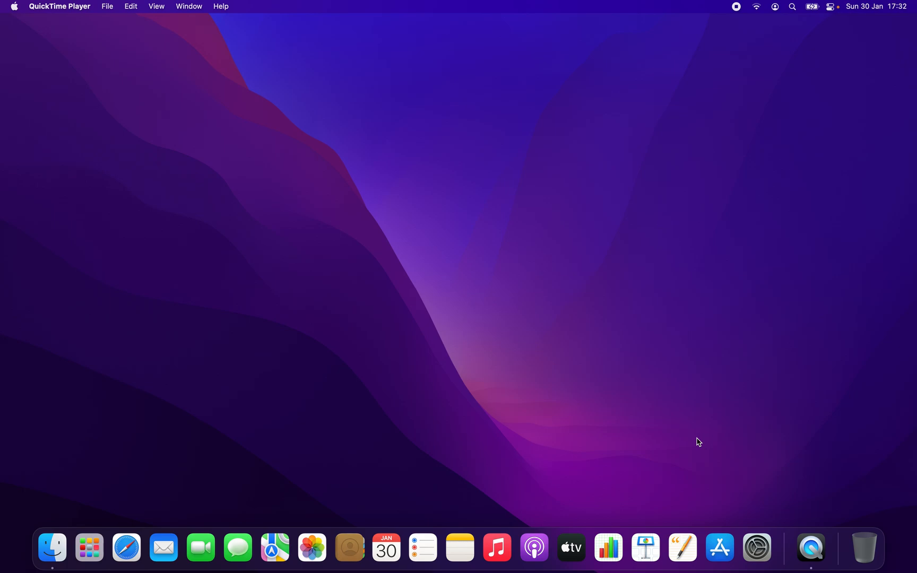
mouse_move(704, 200)
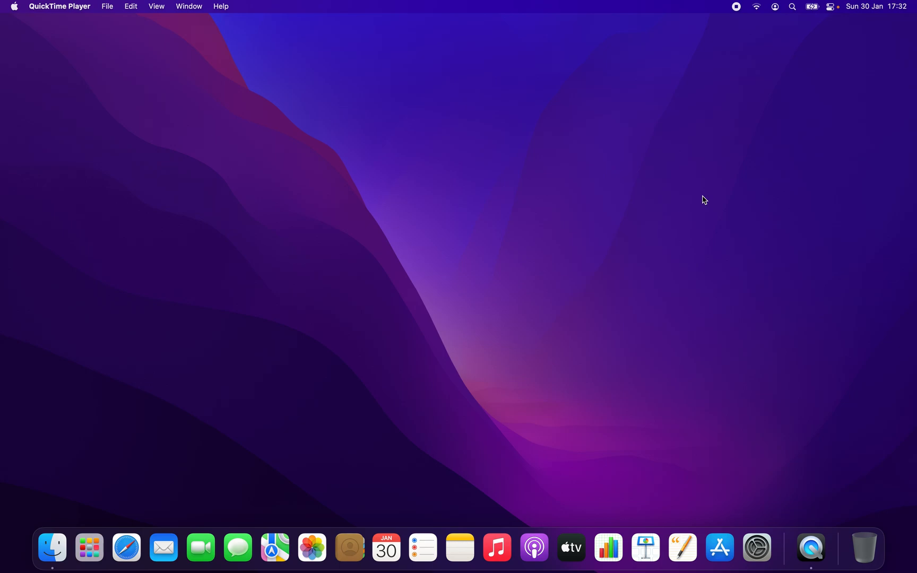
mouse_move(127, 520)
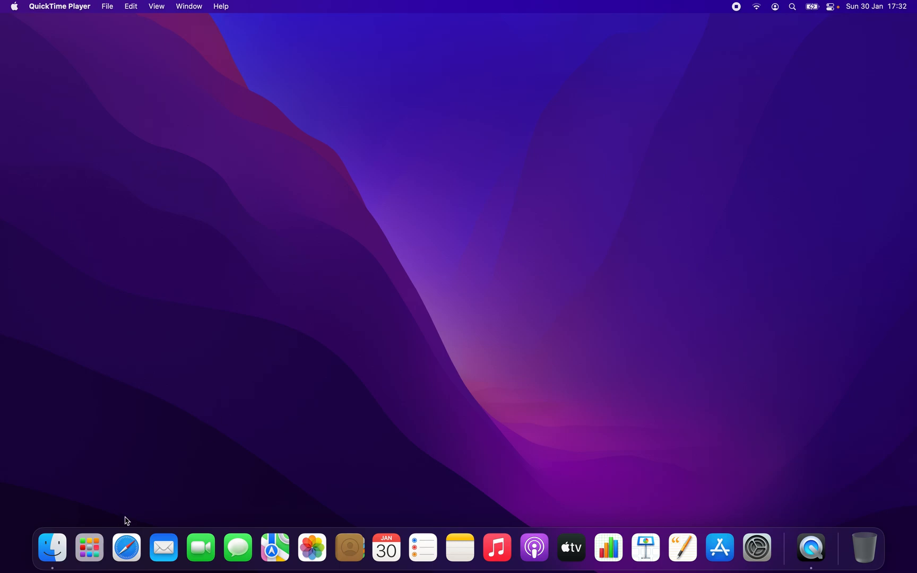
mouse_move(126, 548)
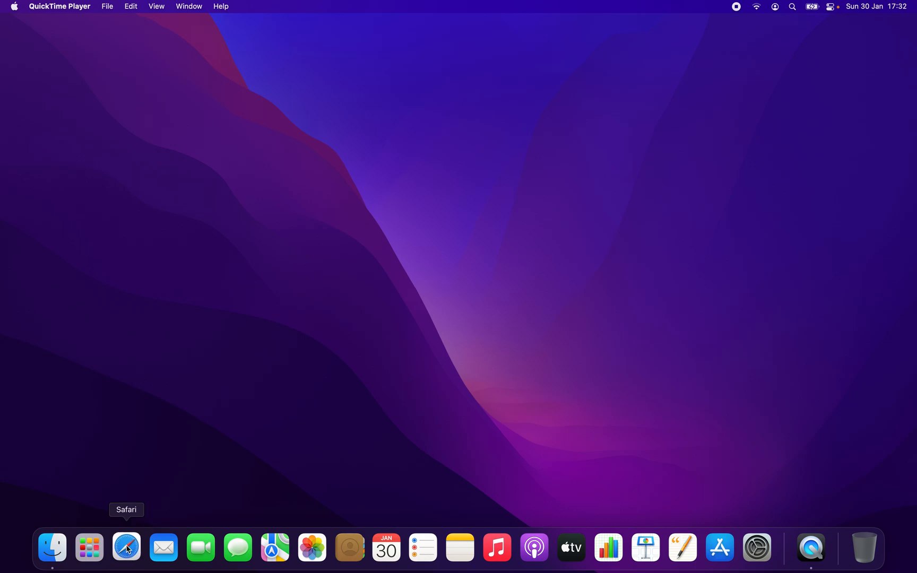
- Launch Safari and search Google for 'presentify app' via the address bar
click(125, 548)
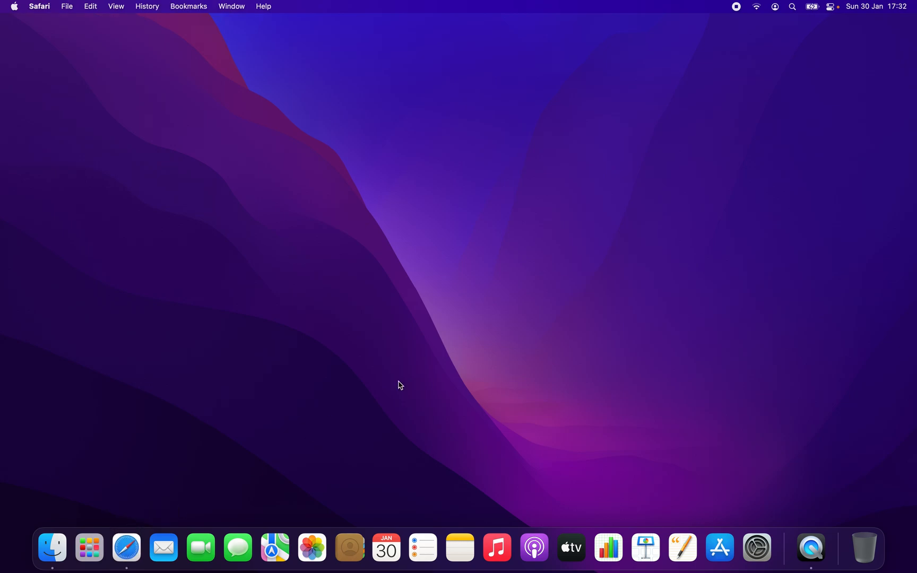
click(125, 548)
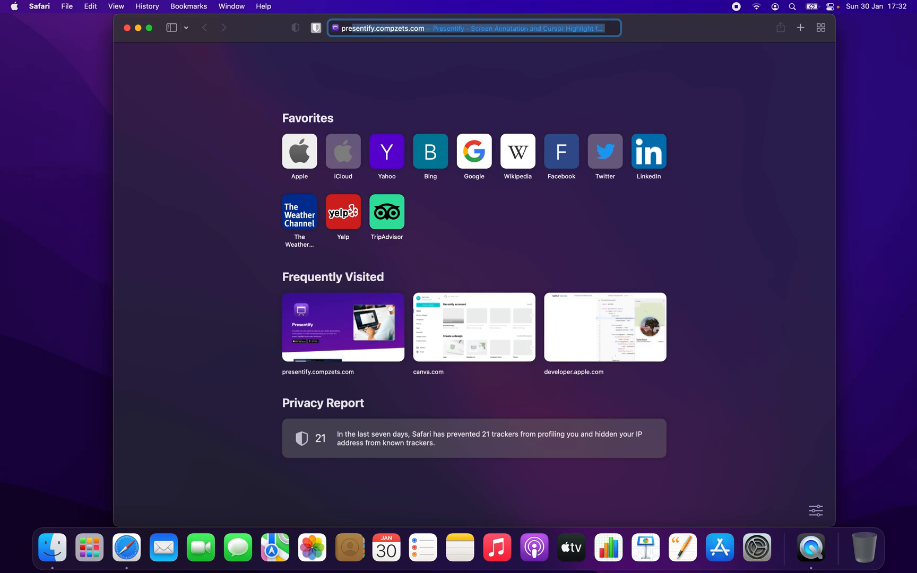
text(presentify)
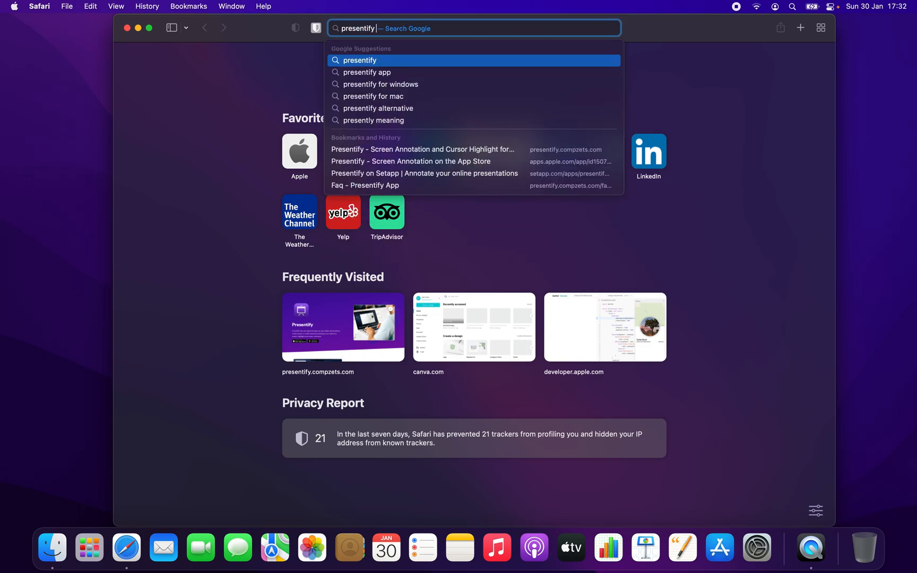
click(367, 72)
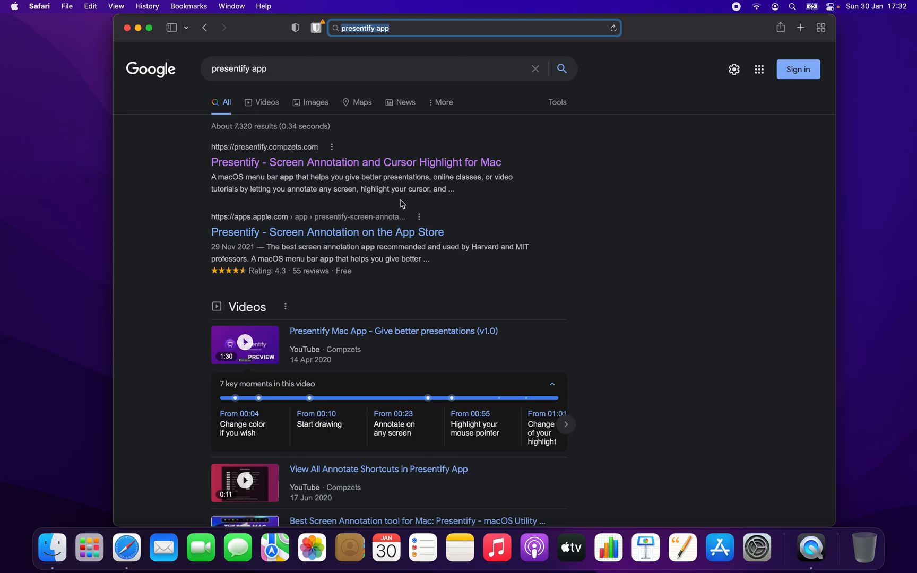
mouse_move(342, 170)
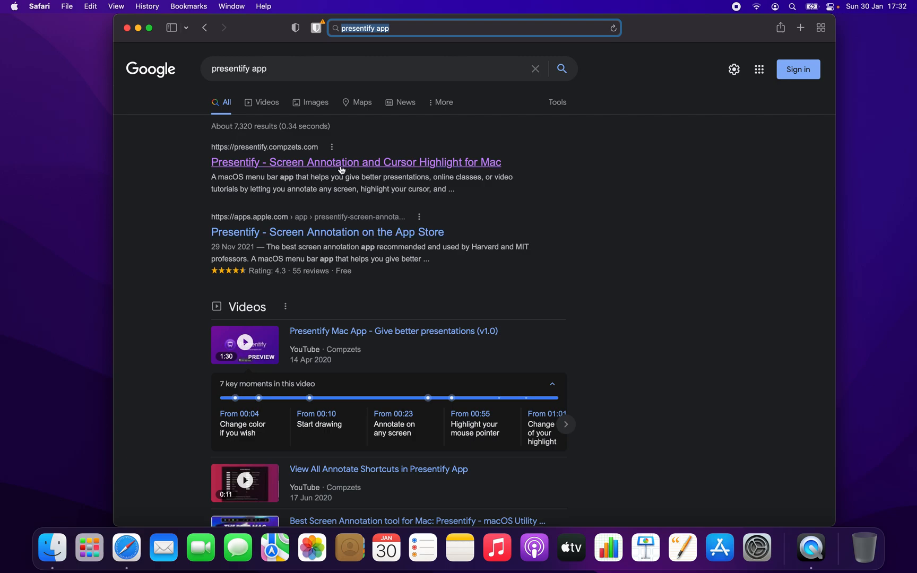
mouse_move(381, 167)
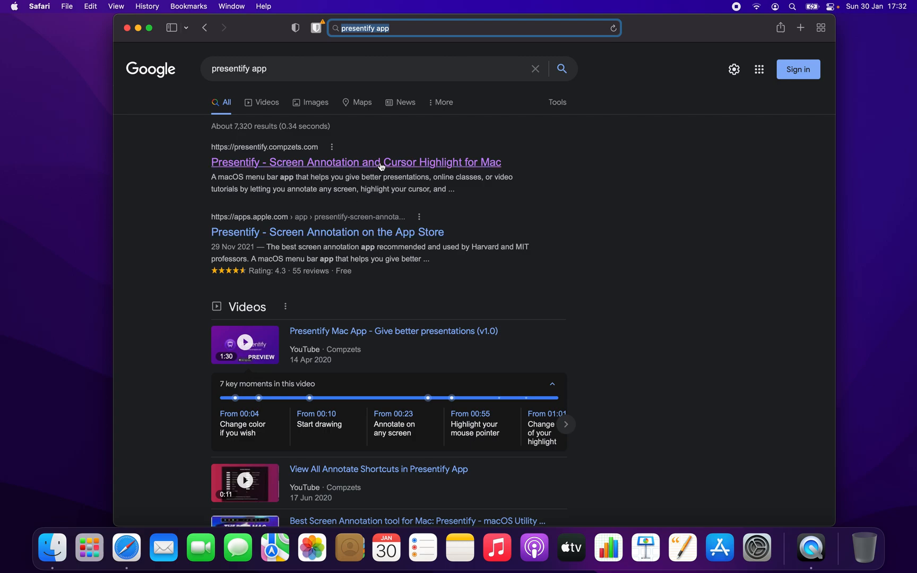
mouse_move(372, 165)
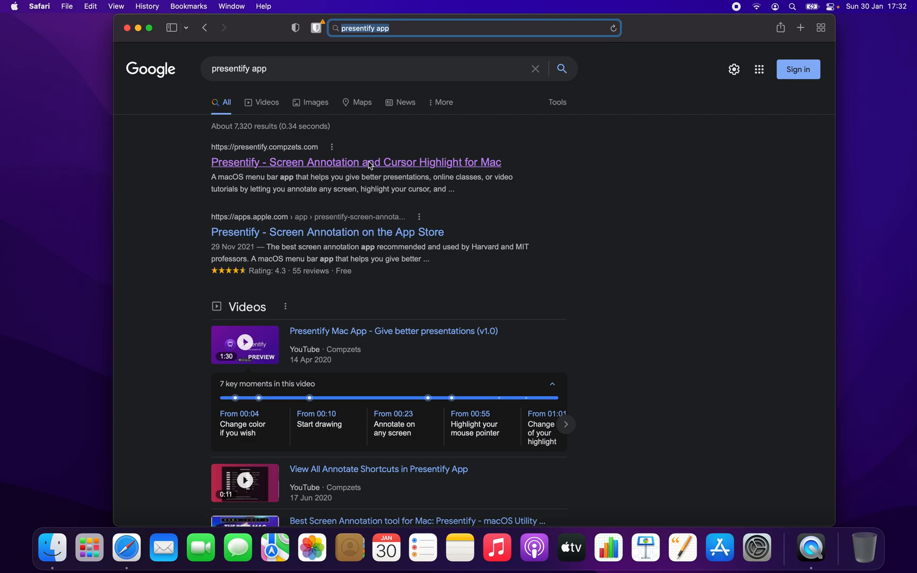
- Visit presentify.compzets.com from the results and follow its Mac App Store badge
click(356, 162)
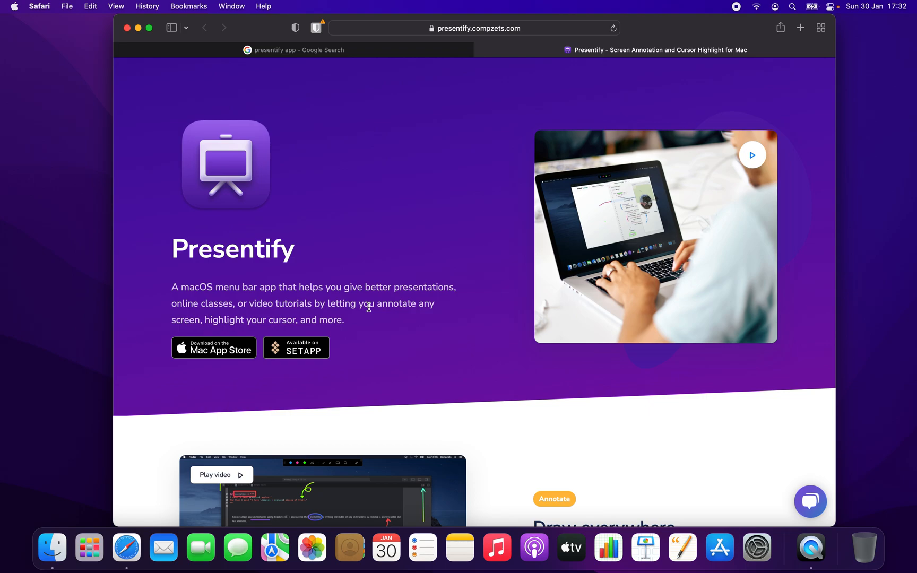
mouse_move(308, 304)
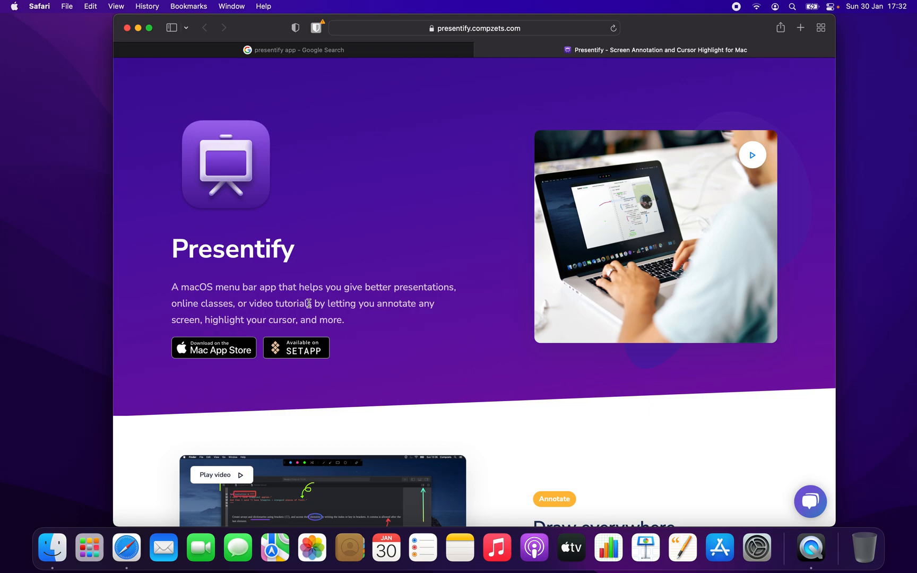
scroll(down, 3)
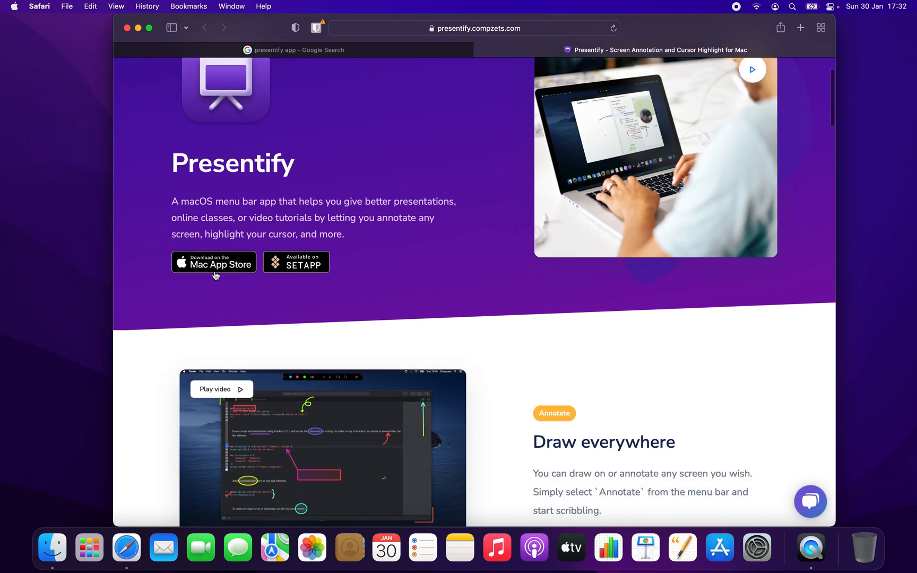
mouse_move(214, 267)
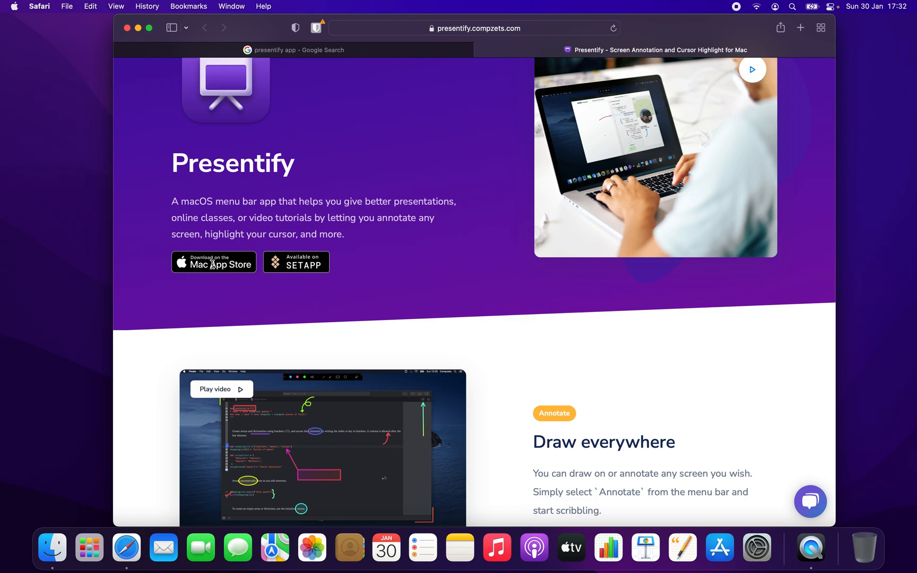
mouse_move(293, 265)
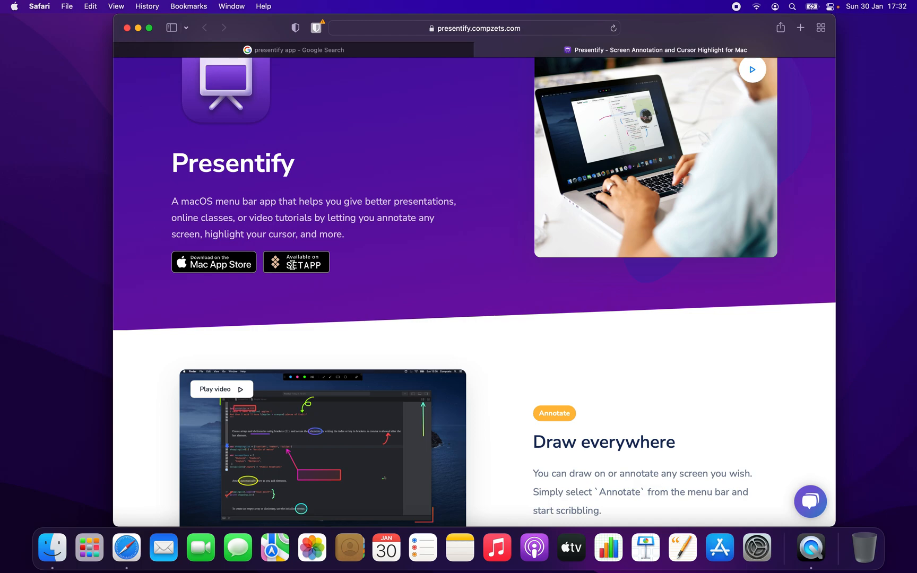
mouse_move(494, 272)
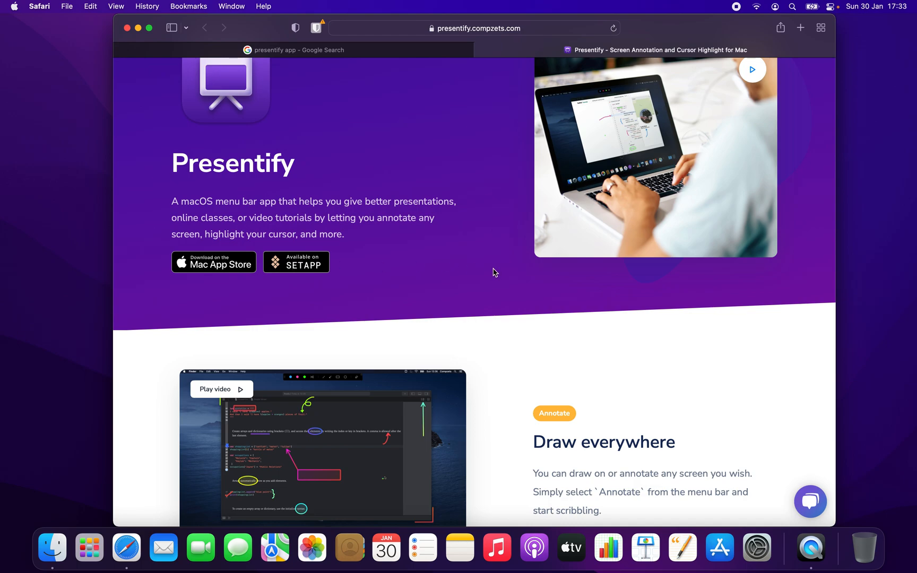
scroll(up, 3)
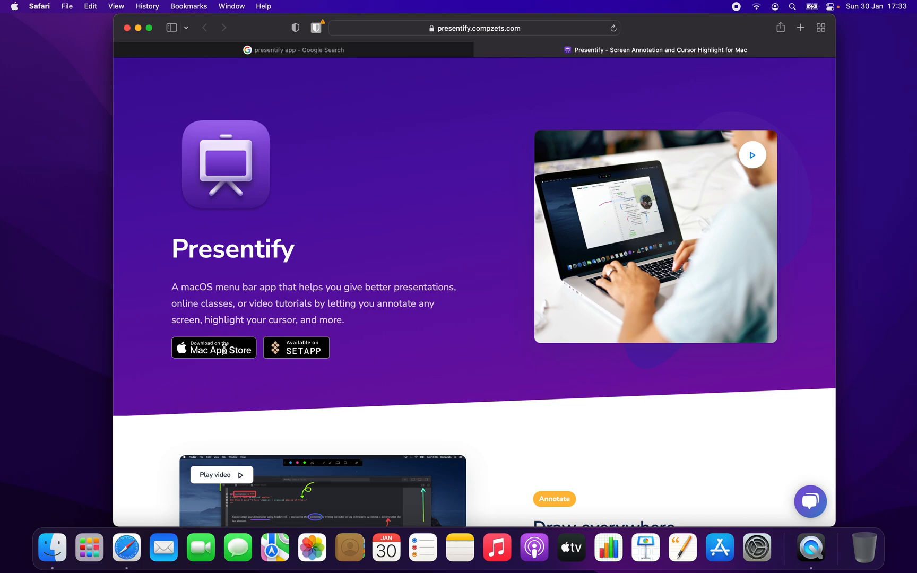
click(213, 348)
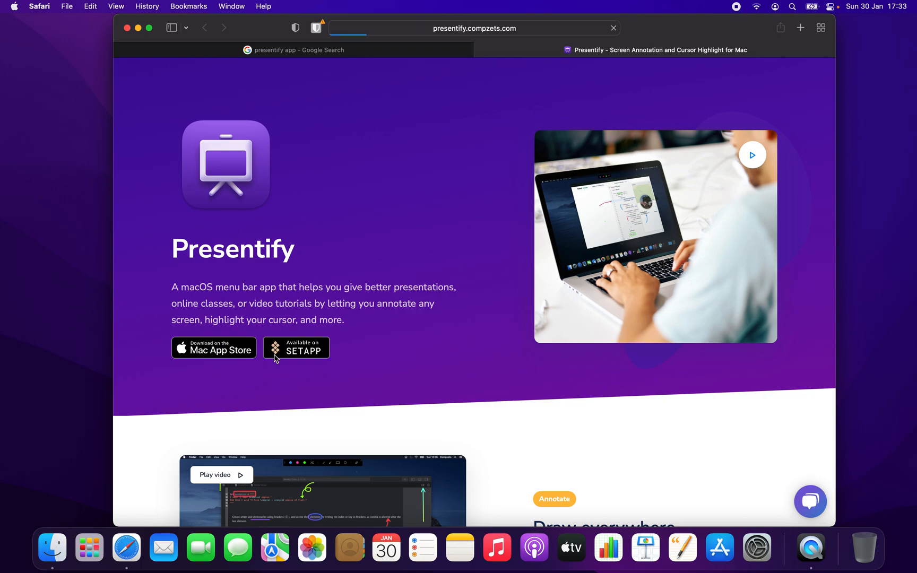
mouse_move(403, 314)
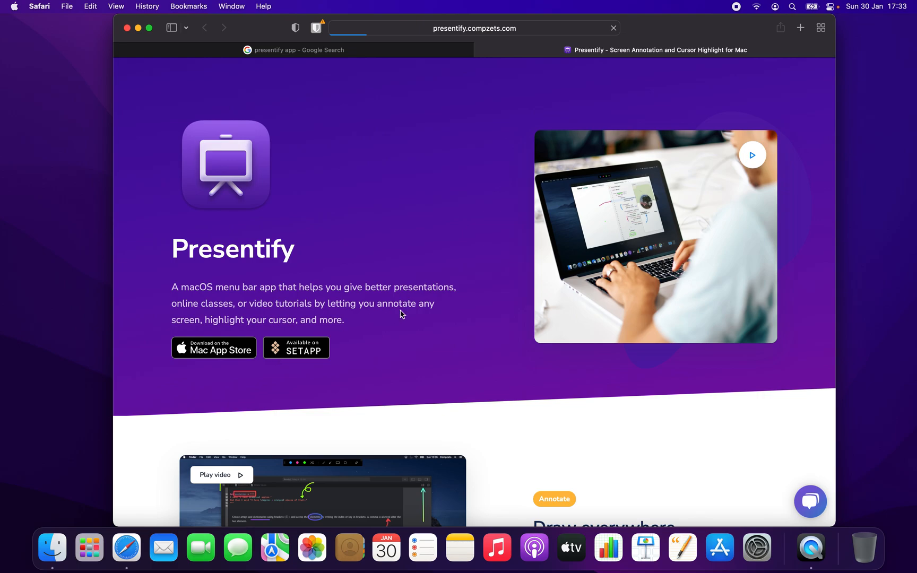
- View the Presentify App Store preview in the Mac App Store app, where it shows as installed
click(213, 347)
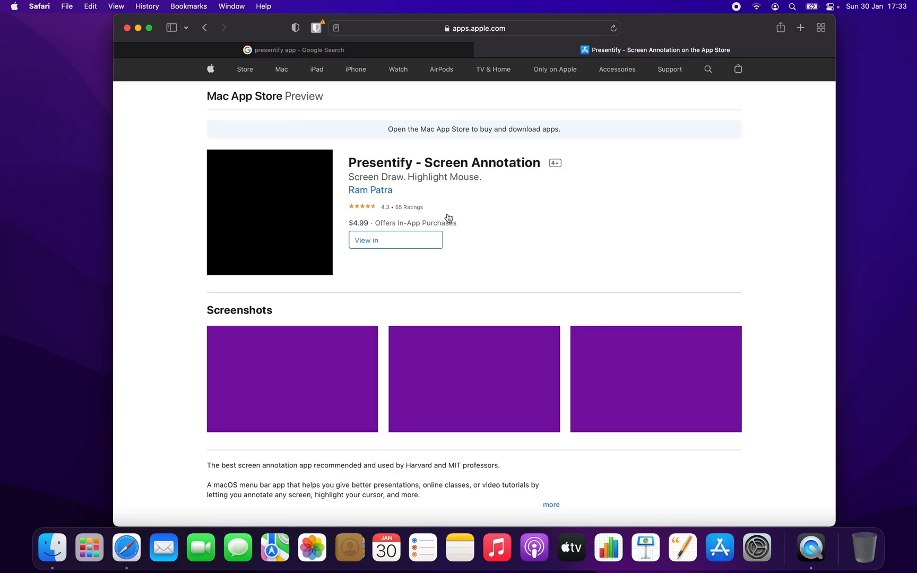
click(395, 240)
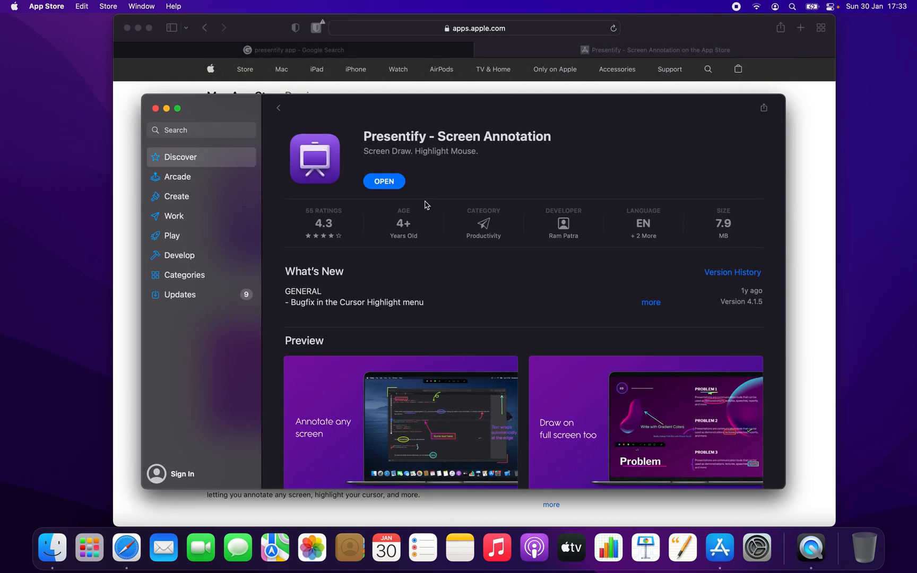
mouse_move(385, 181)
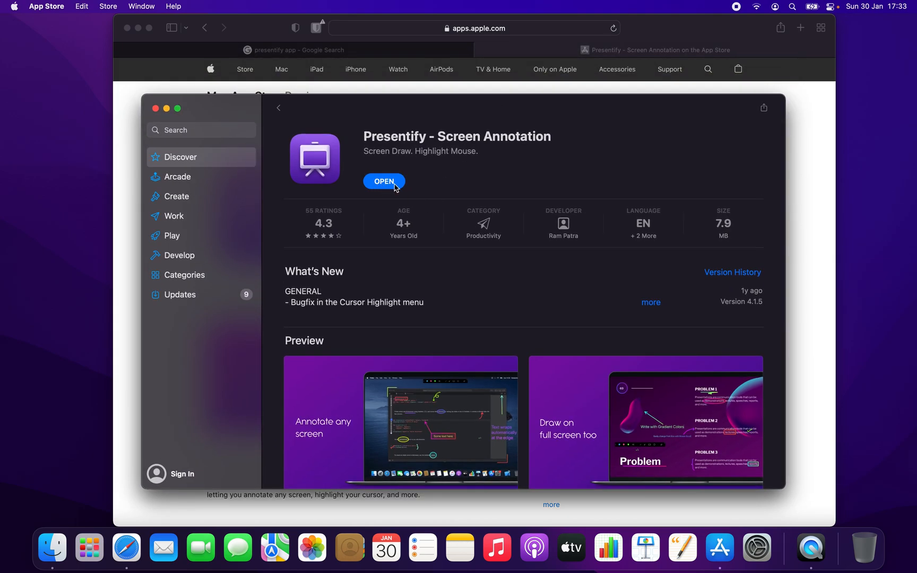
mouse_move(465, 190)
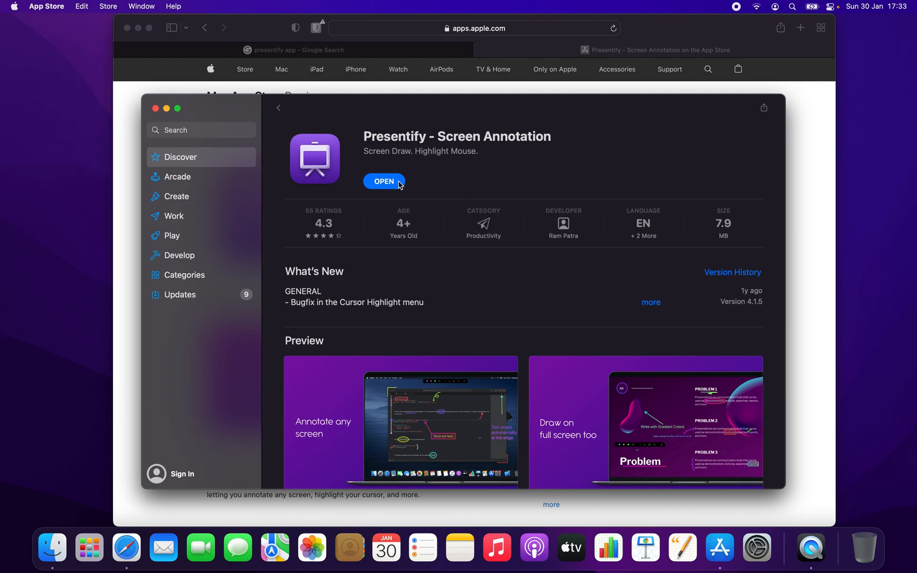
mouse_move(406, 183)
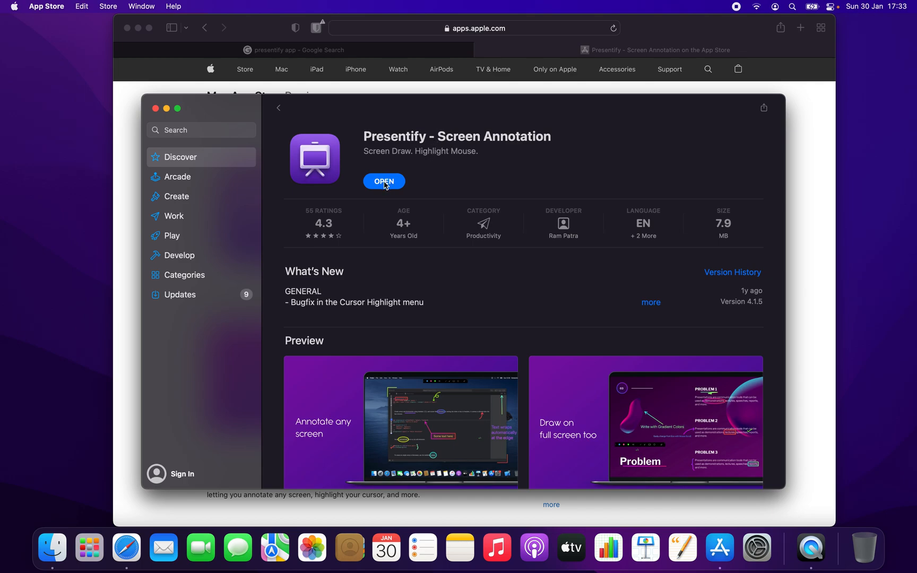
mouse_move(707, 65)
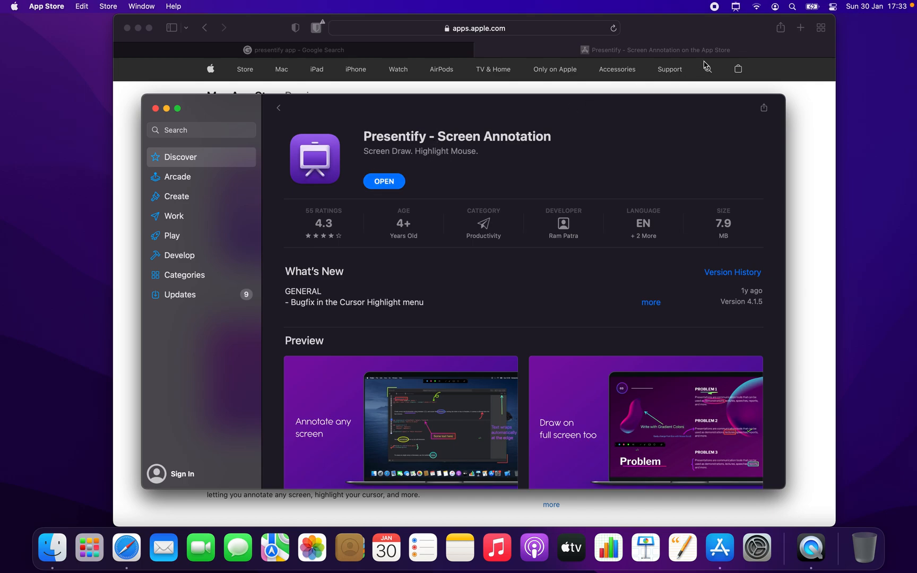
mouse_move(736, 9)
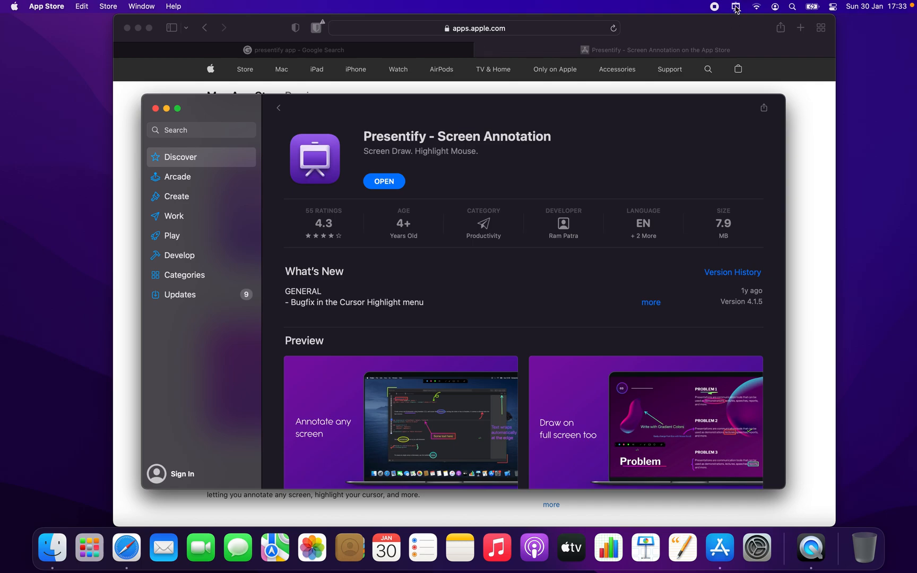
click(736, 6)
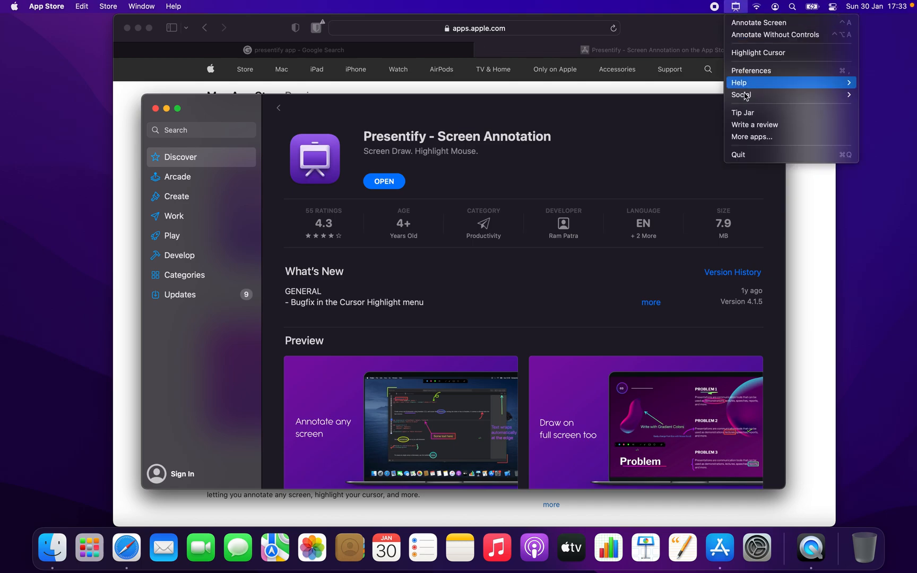
click(243, 117)
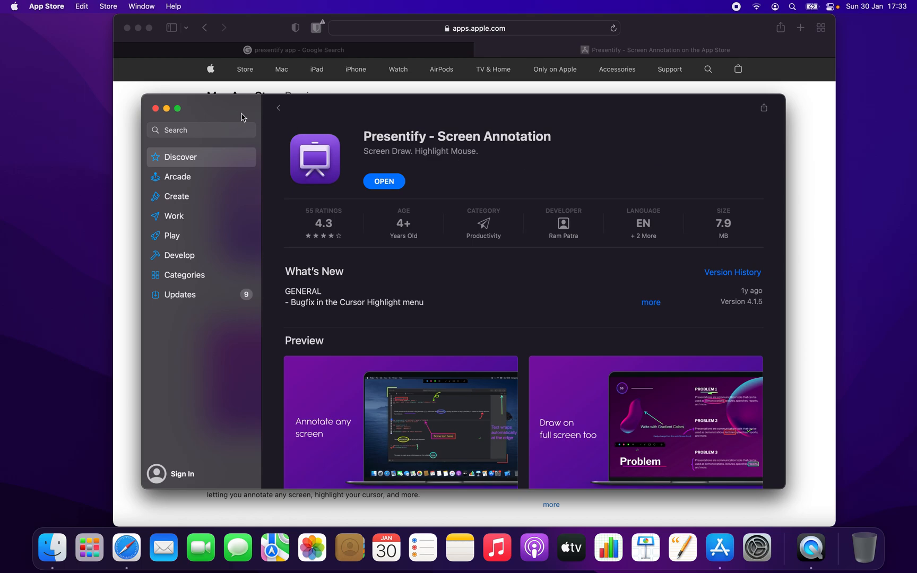
click(156, 108)
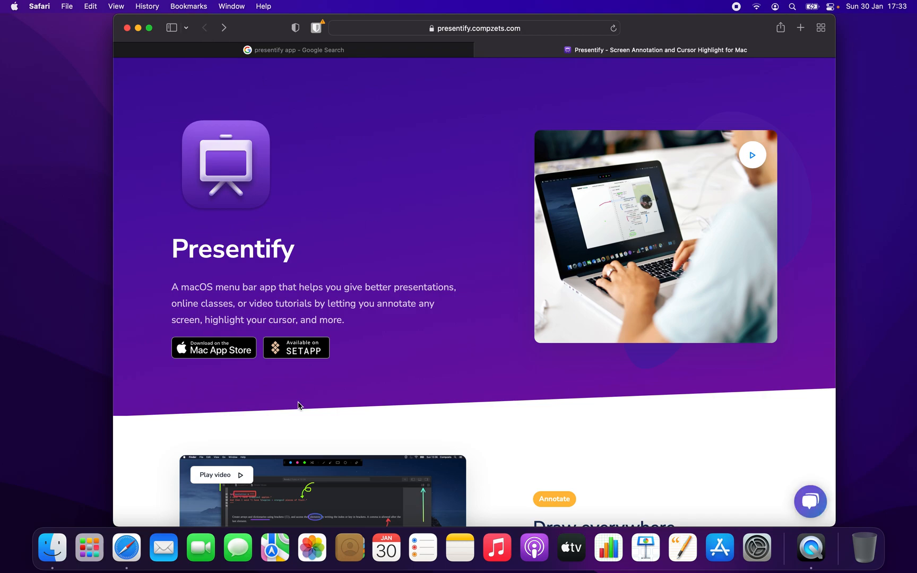
mouse_move(299, 359)
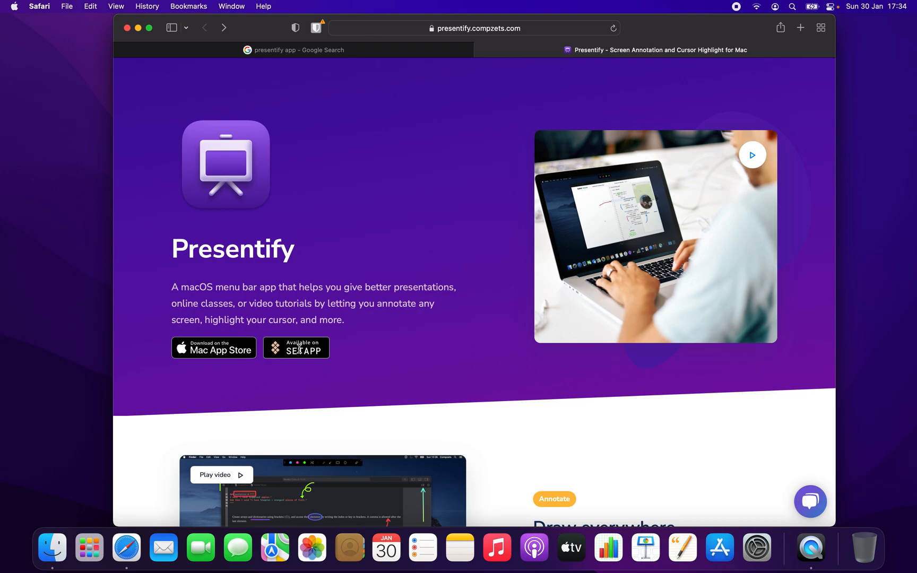
- Follow the 'Available on Setapp' badge from Presentify's homepage
click(295, 348)
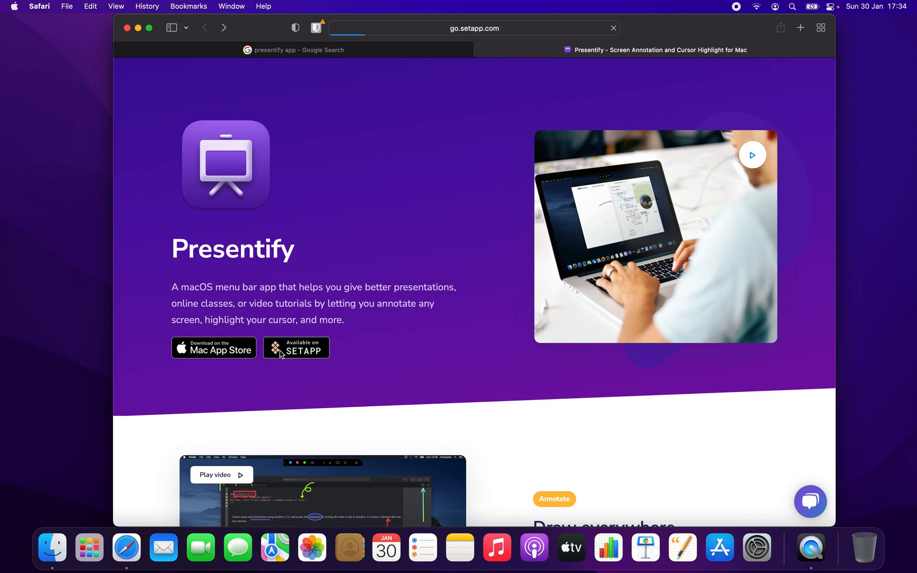
- Load Setapp's Presentify page offering a 7-day free trial, then $9.99/month
click(296, 348)
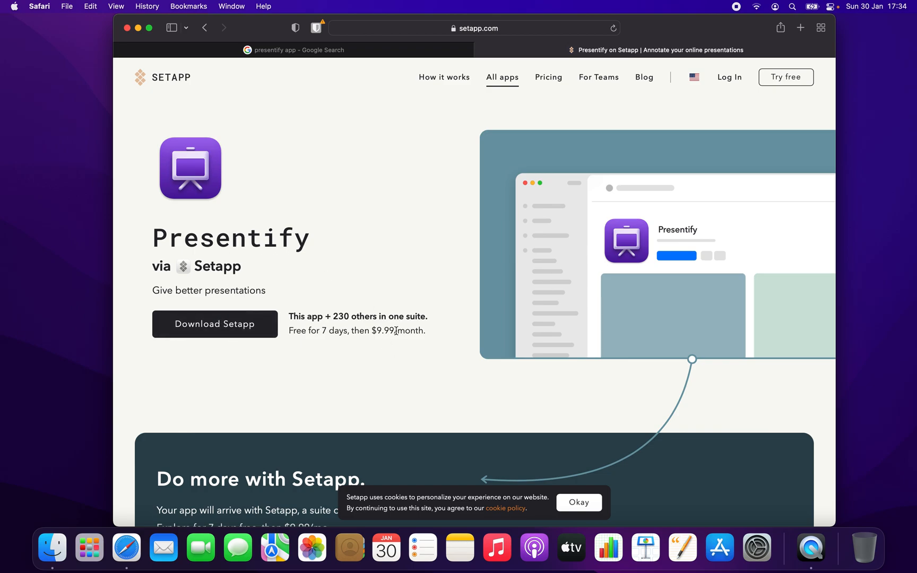
mouse_move(293, 330)
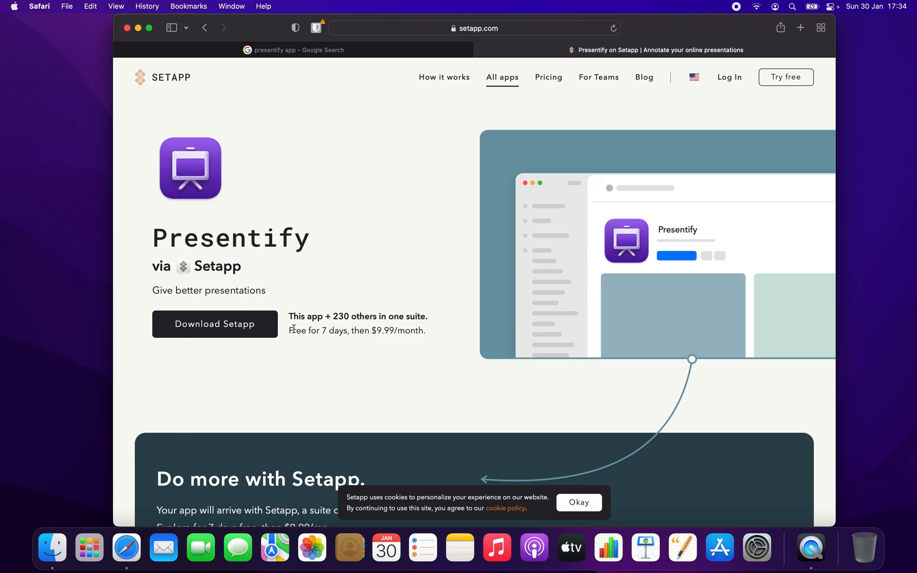
mouse_move(248, 333)
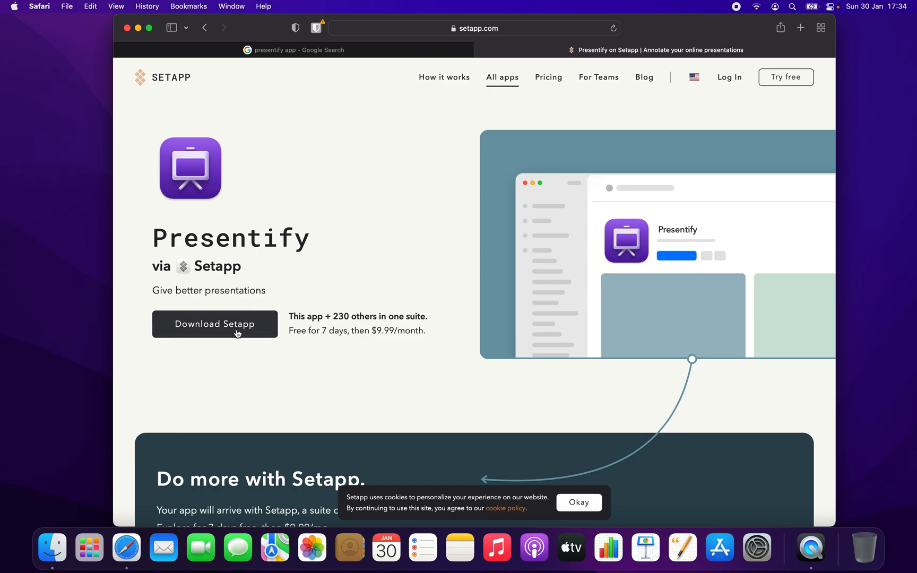
mouse_move(344, 283)
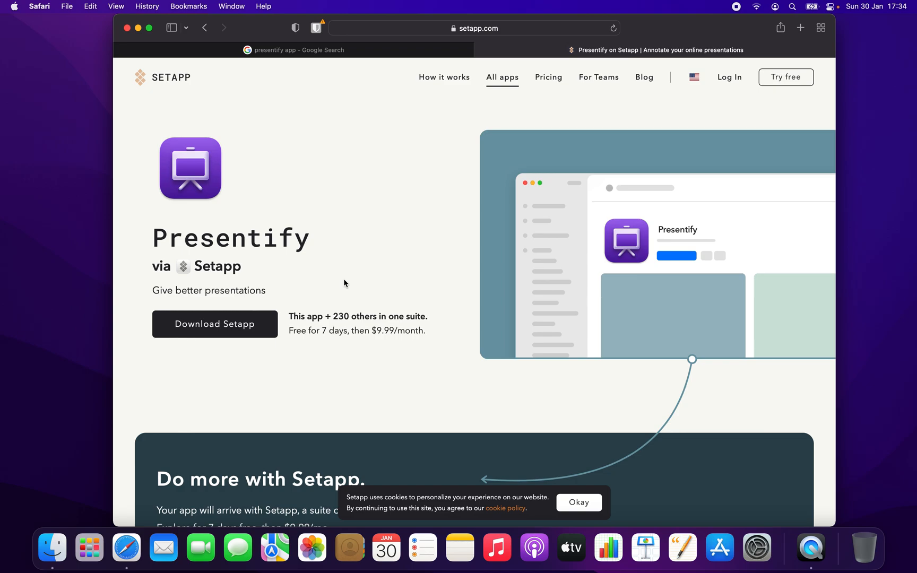
mouse_move(208, 25)
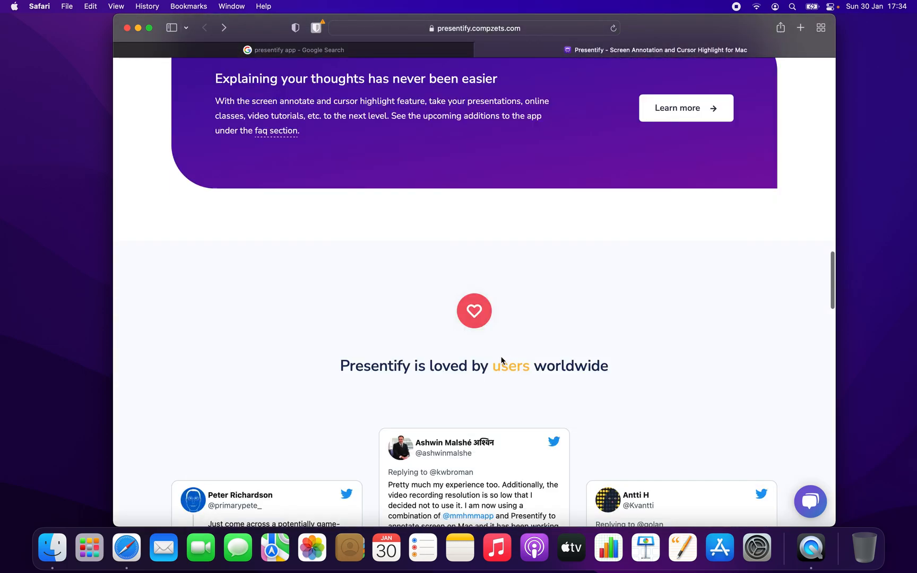
- Reach the Presentify site footer, go to the FAQ page and expand 'Is there a trial version?'
scroll(down, 3)
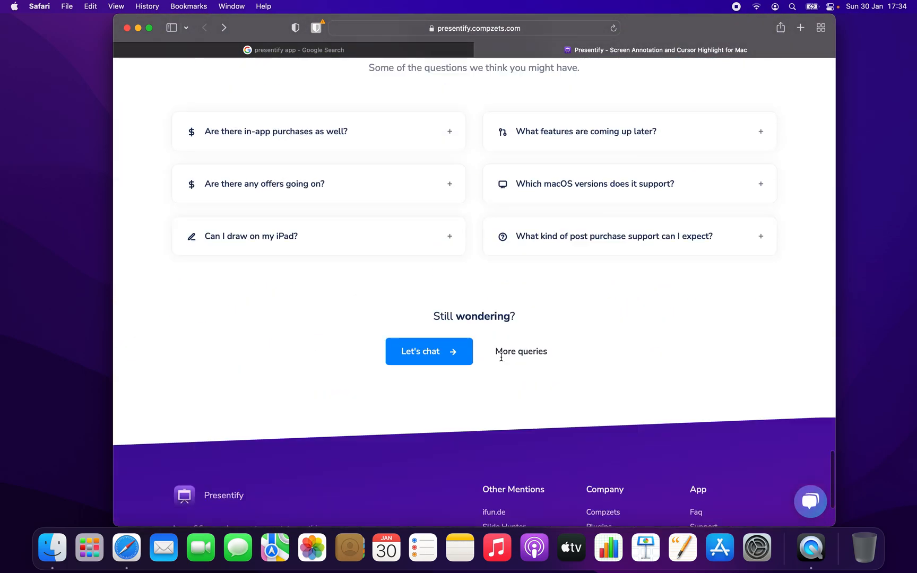
scroll(up, 3)
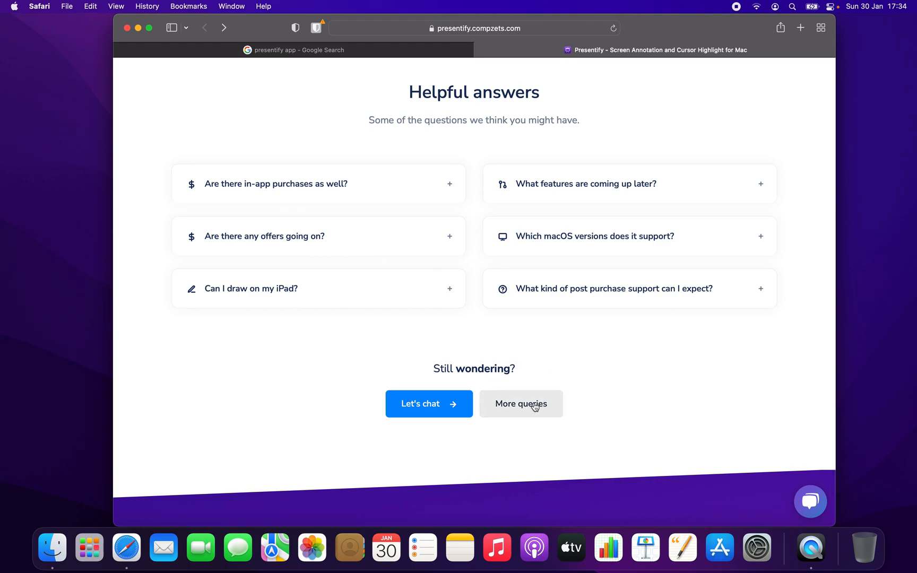
scroll(down, 3)
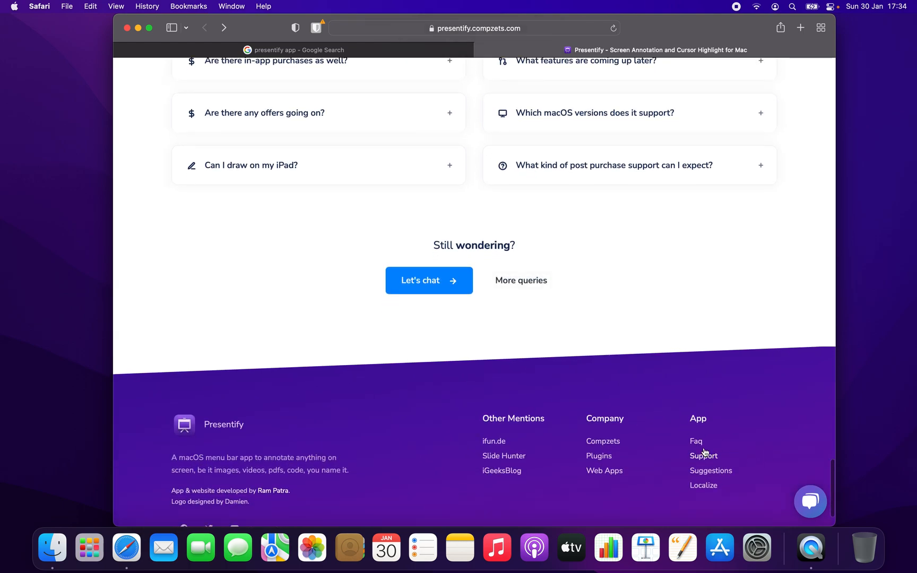
click(697, 442)
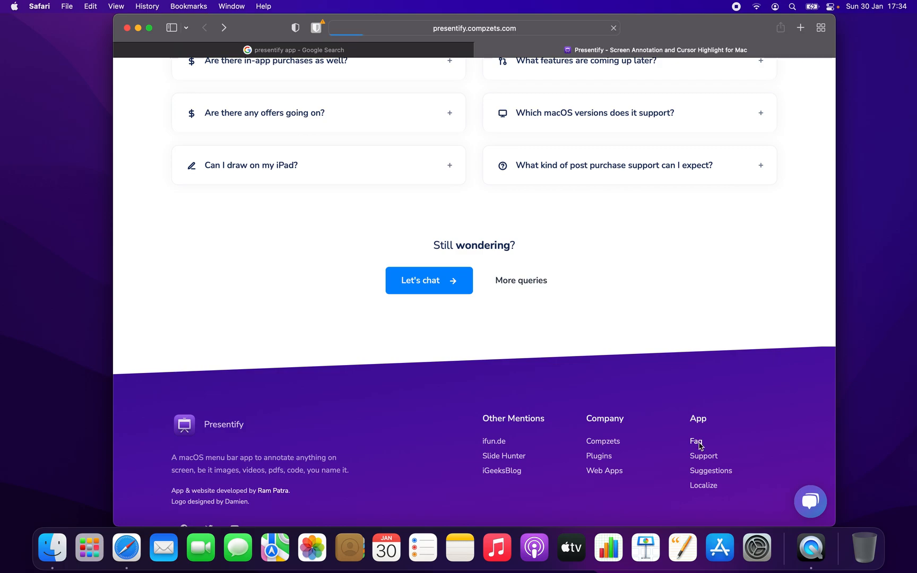
click(697, 442)
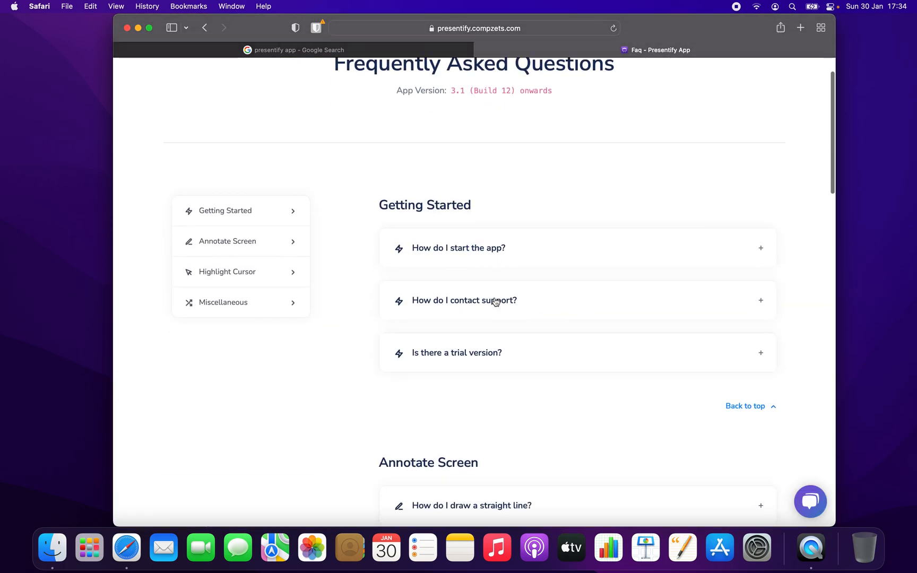
- Scroll through the FAQ page to read the trial-version answer
scroll(up, 3)
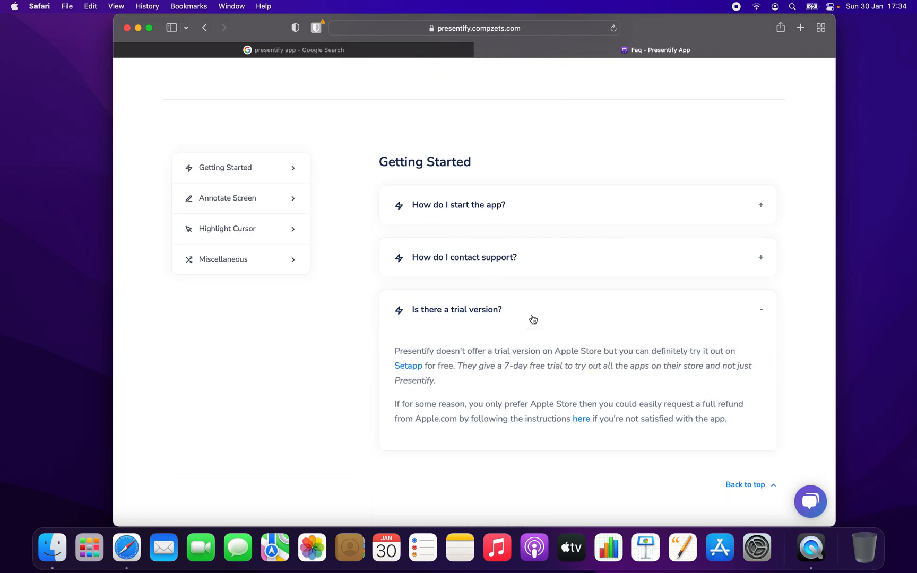
mouse_move(582, 423)
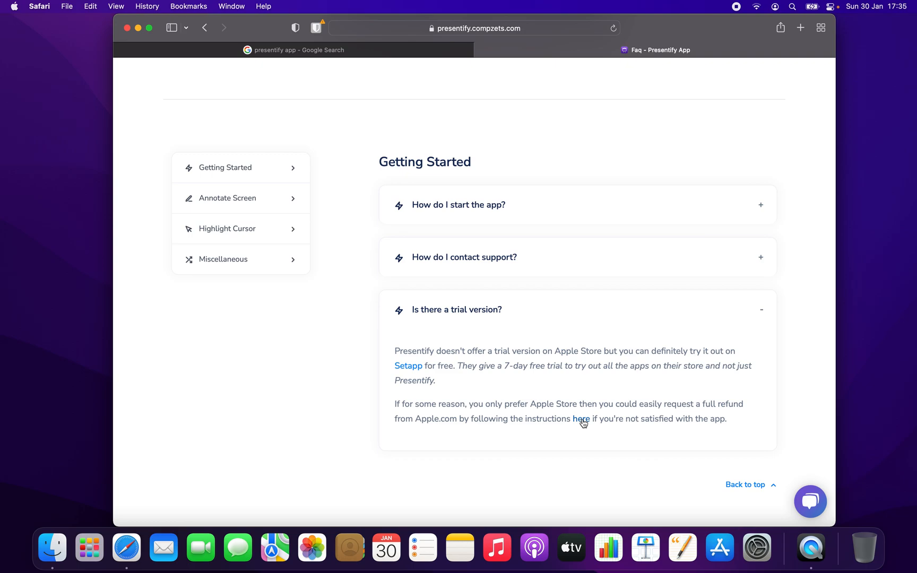
scroll(down, 3)
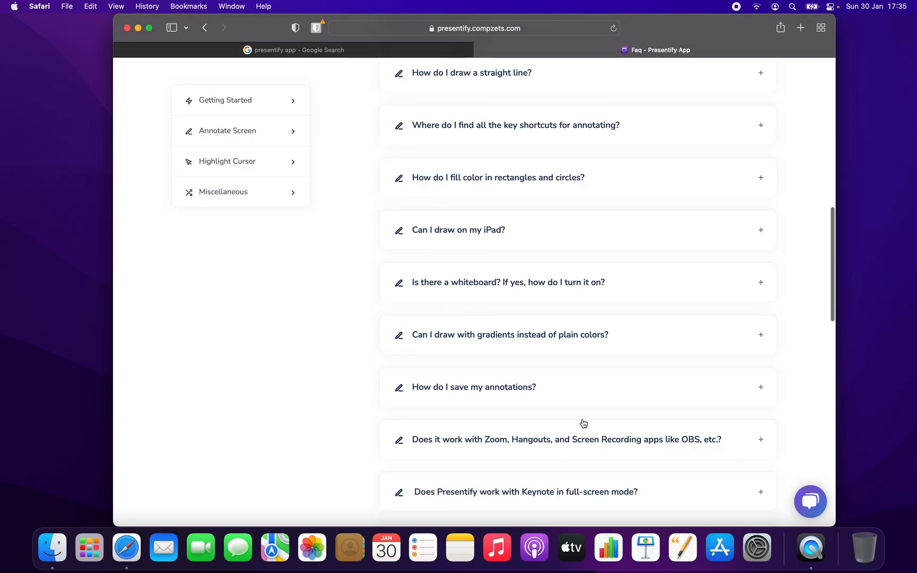
scroll(up, 3)
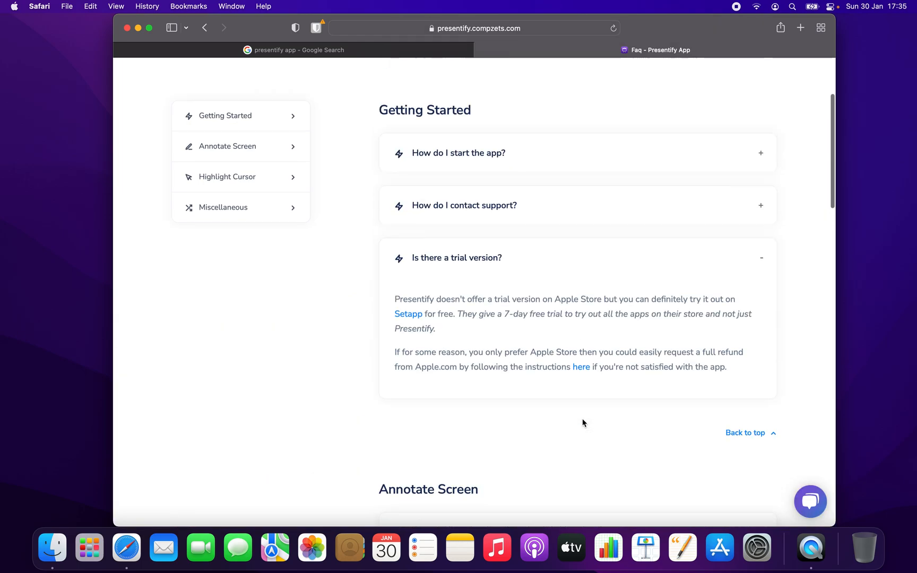
scroll(up, 3)
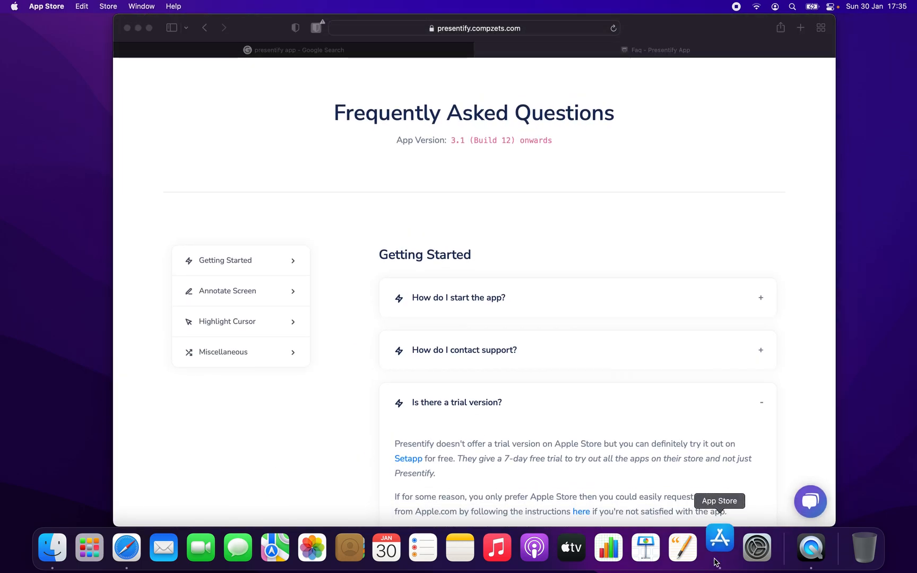
- Search the App Store for 'presen', view the Presentify listing, then show the Updates list
click(719, 548)
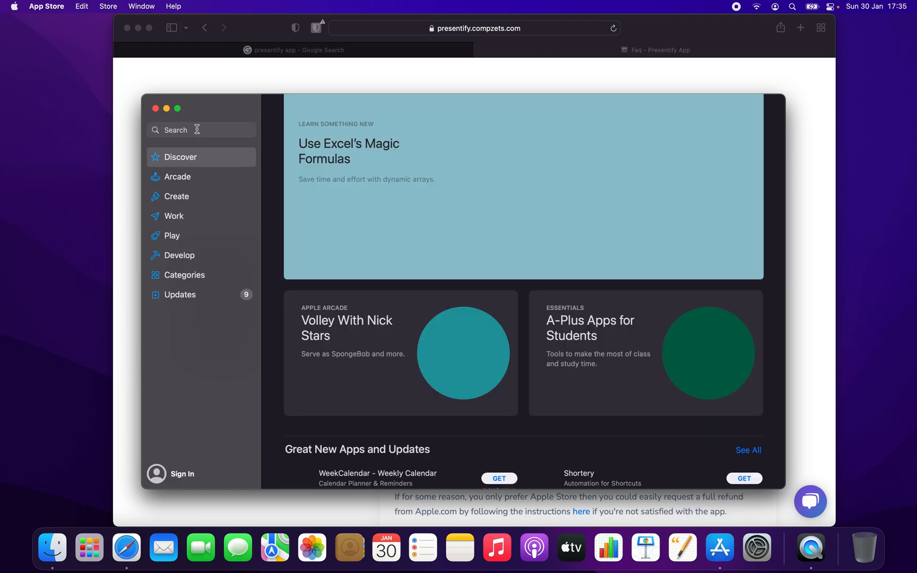
text(presen)
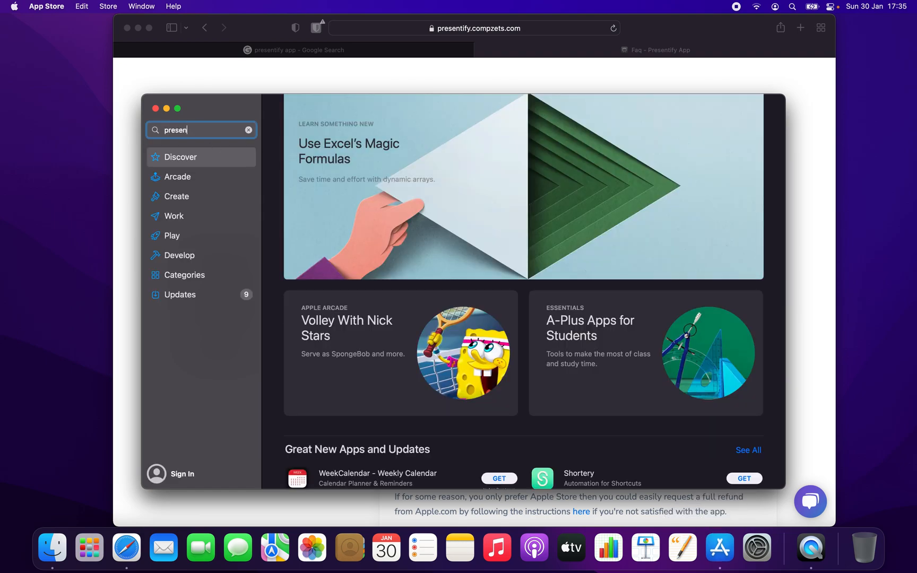
key(Return)
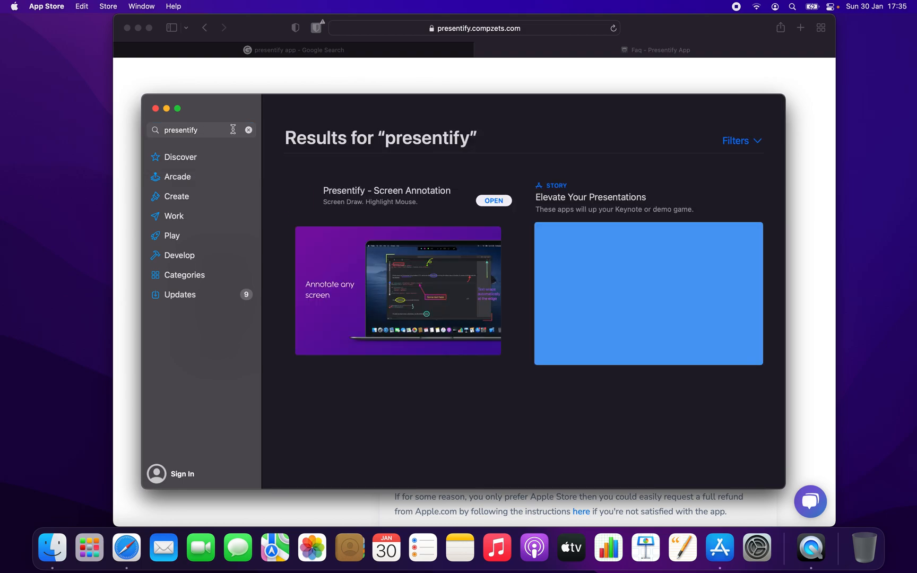
click(386, 190)
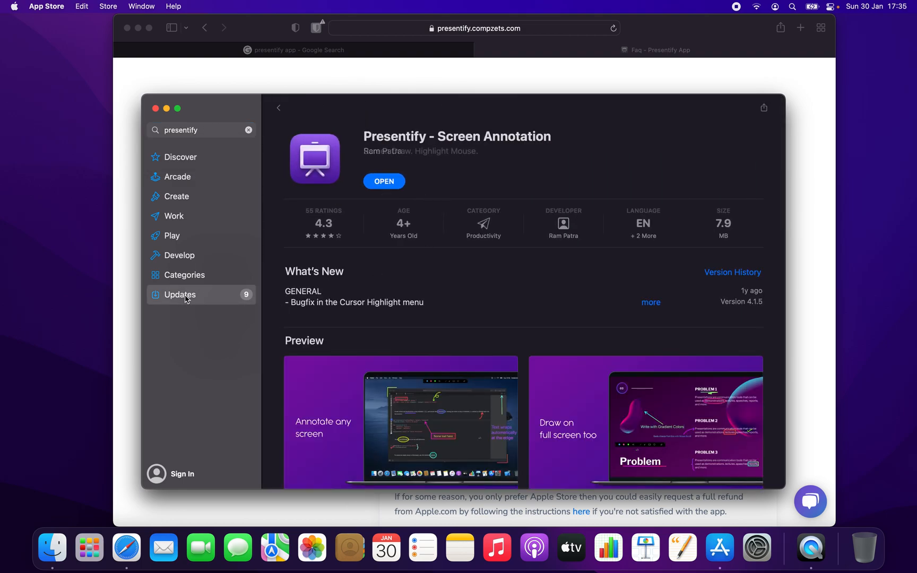
click(179, 294)
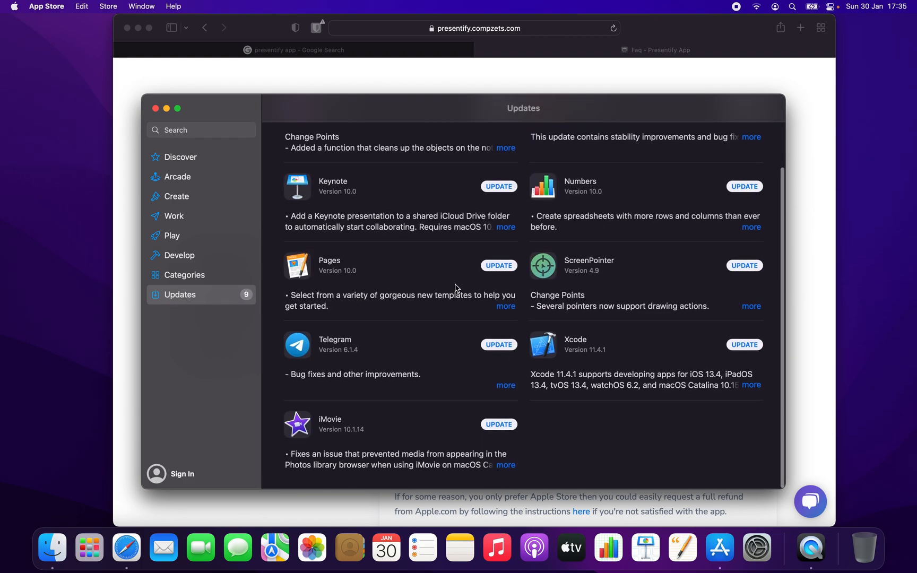
- Browse the App Store update list without installing anything, then bring up Launchpad
scroll(up, 3)
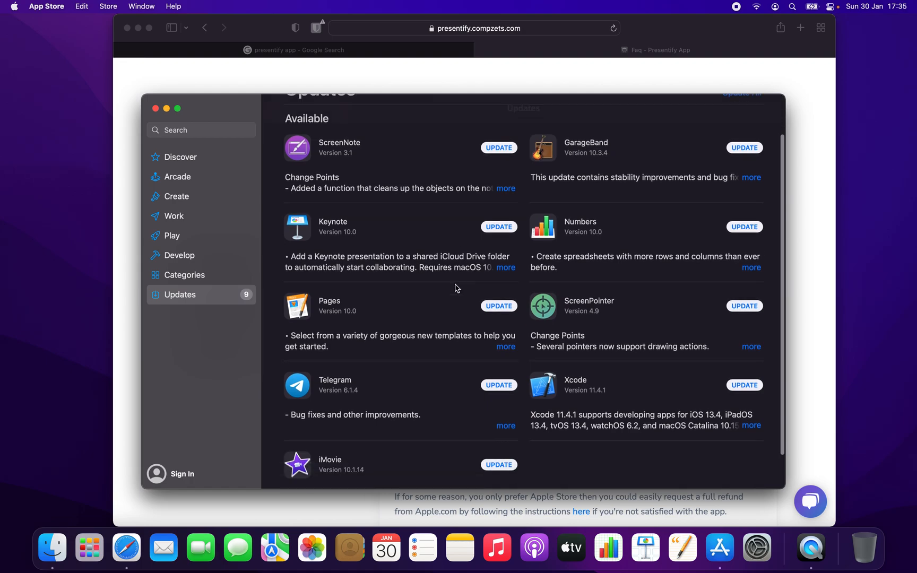
scroll(down, 3)
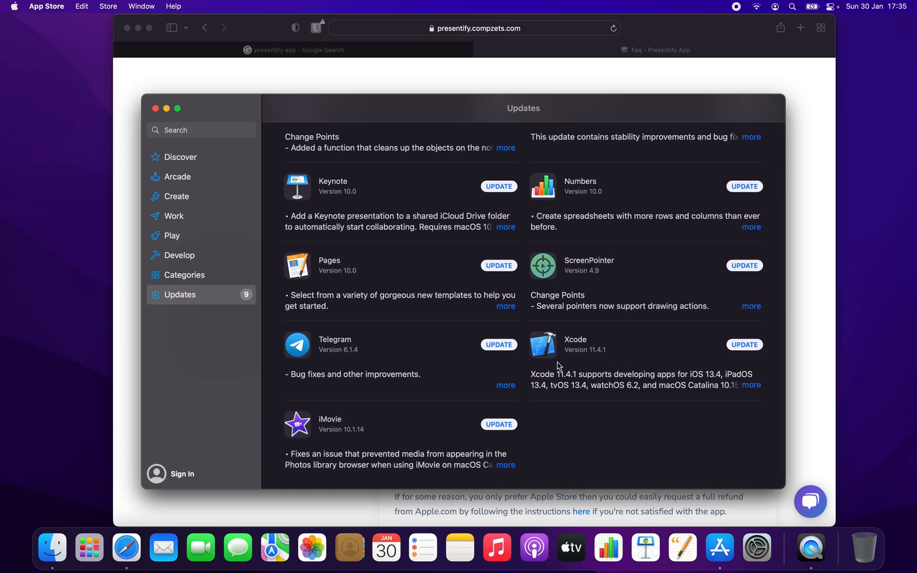
mouse_move(739, 352)
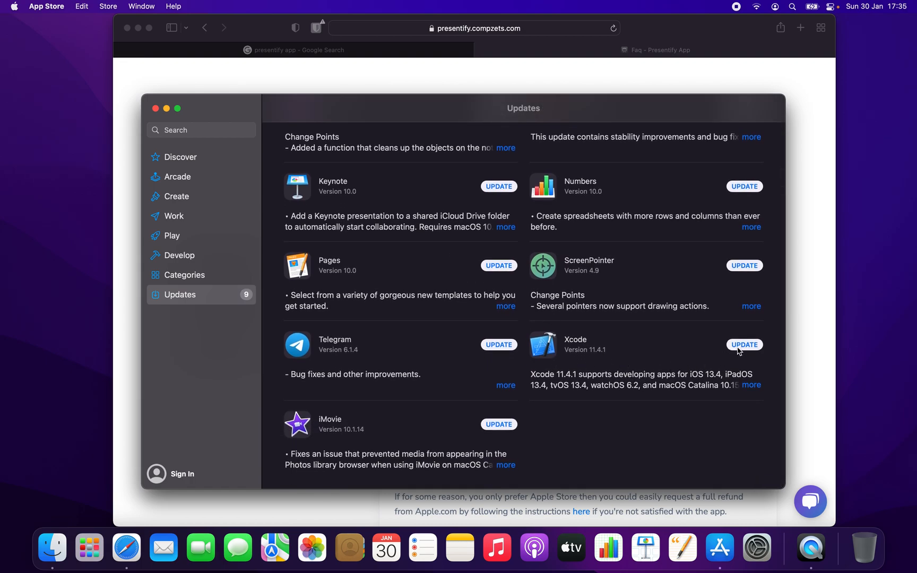
scroll(up, 3)
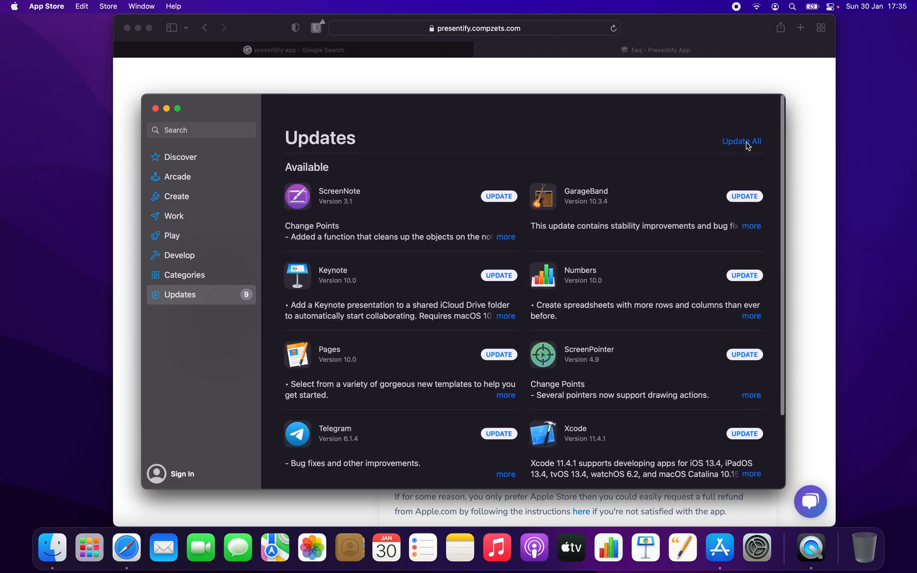
mouse_move(736, 142)
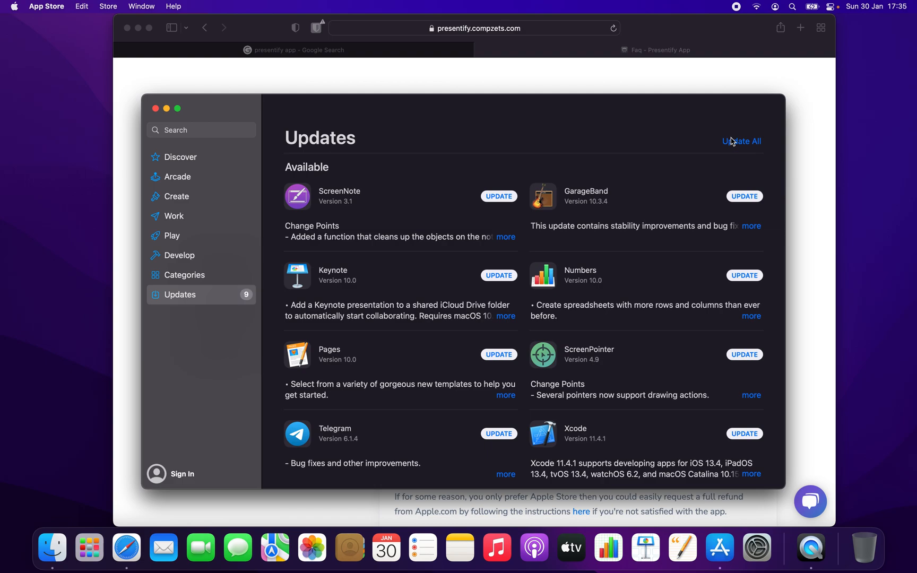
mouse_move(381, 80)
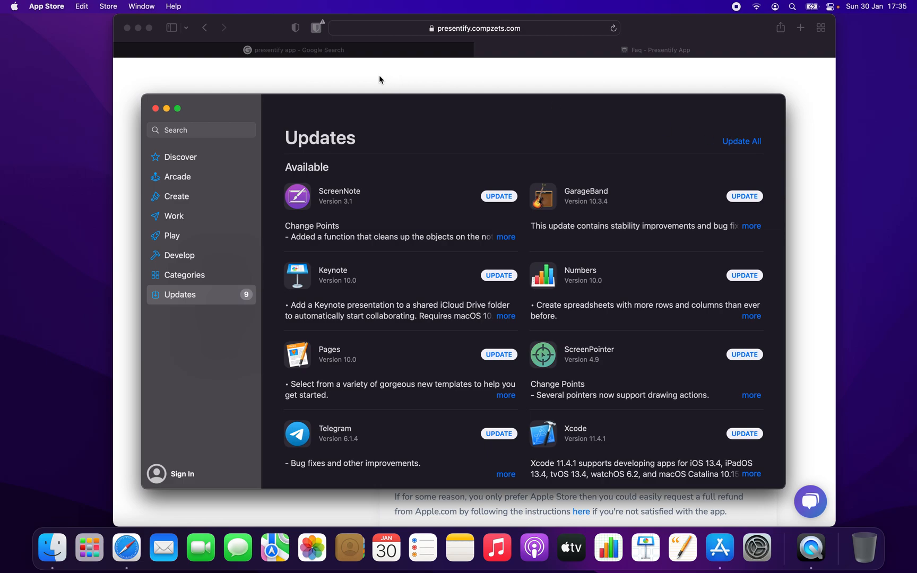
mouse_move(148, 107)
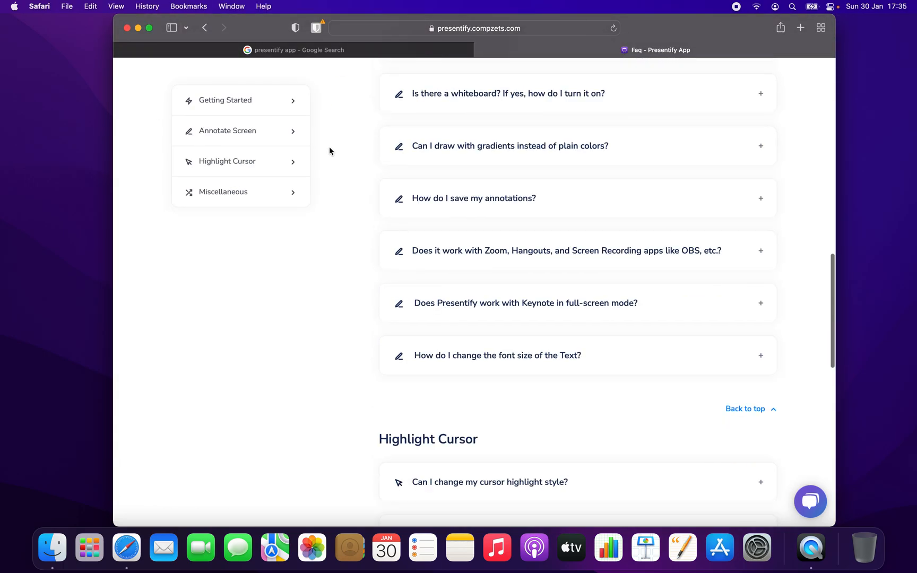
scroll(up, 3)
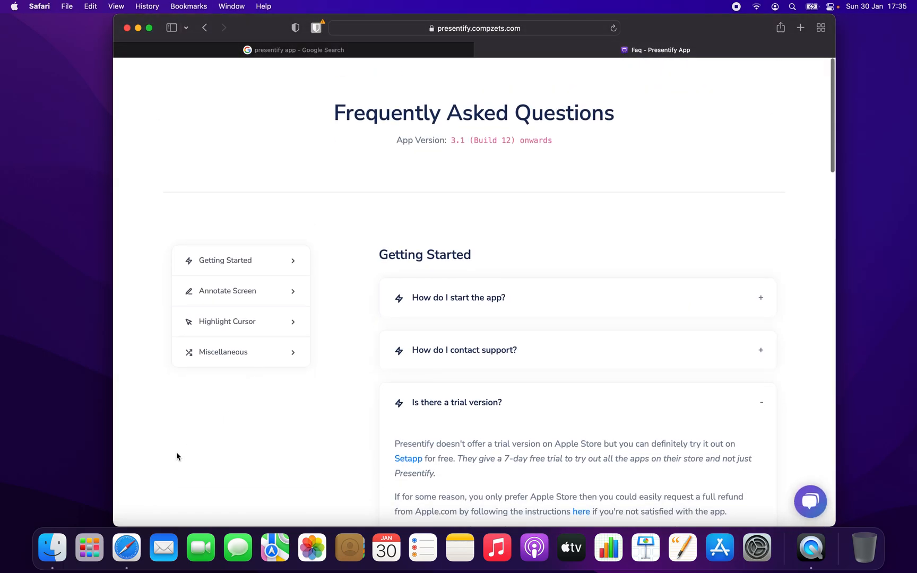
mouse_move(127, 547)
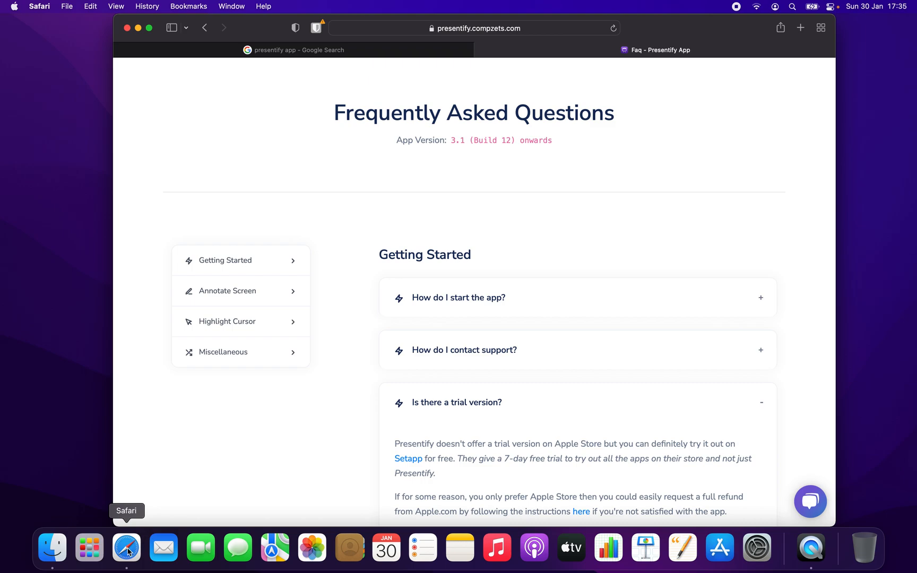
click(89, 547)
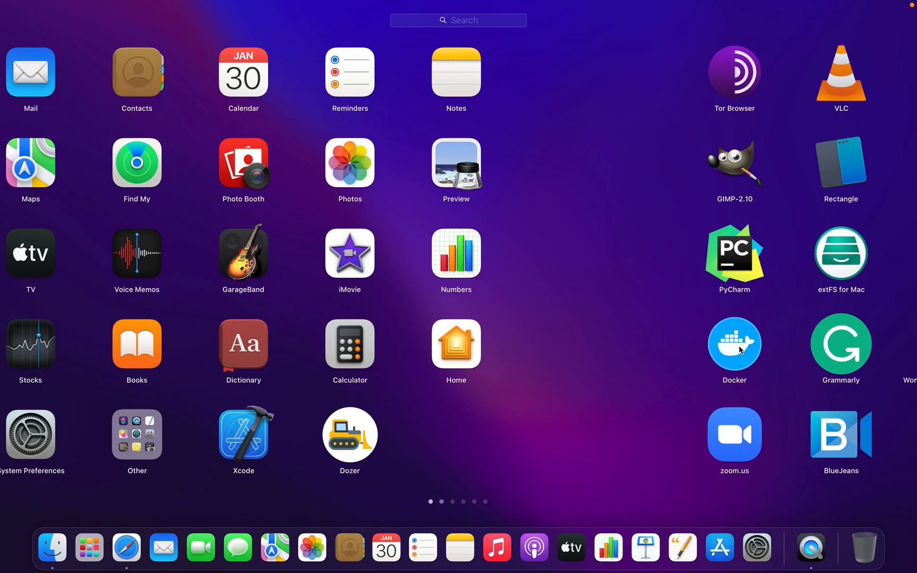
- Swipe to Launchpad's second page and launch Presentify
scroll(left, 3)
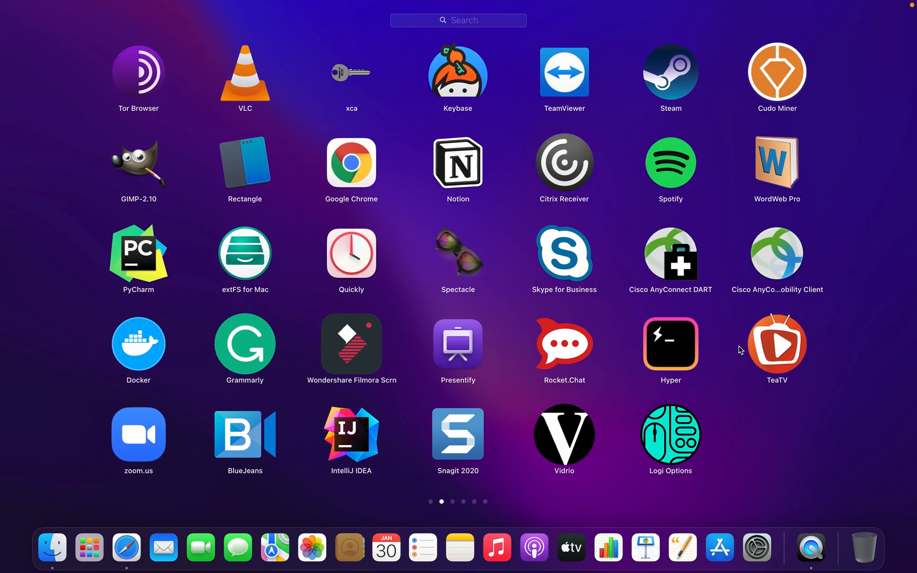
mouse_move(89, 548)
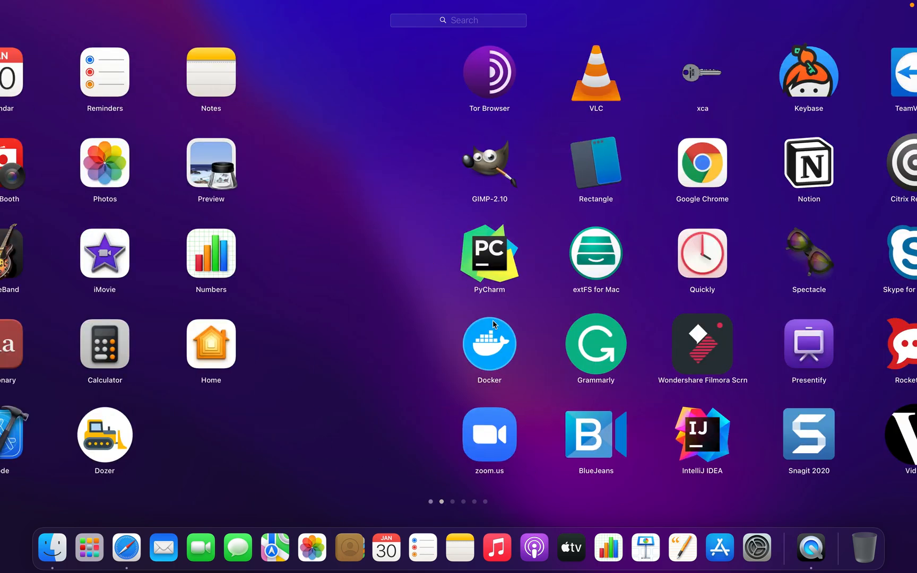
scroll(left, 3)
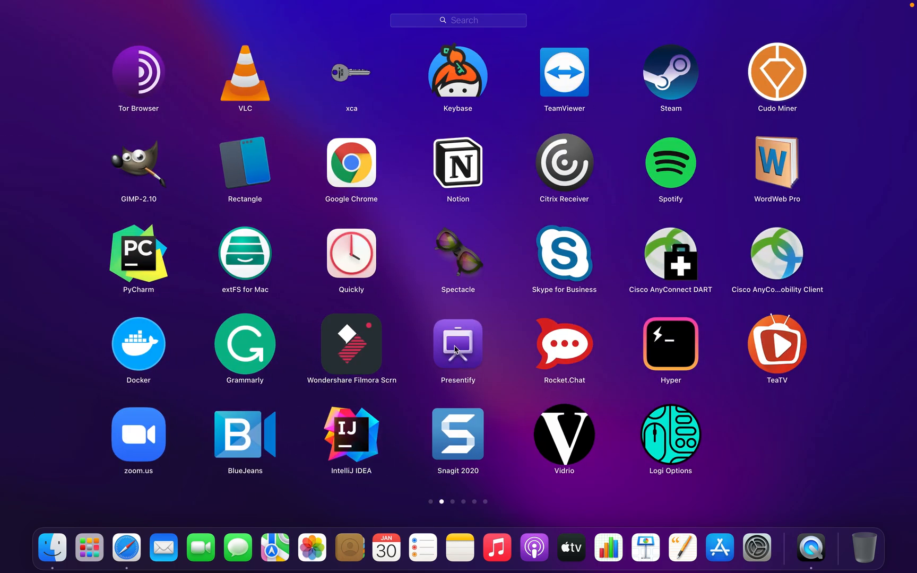
mouse_move(471, 347)
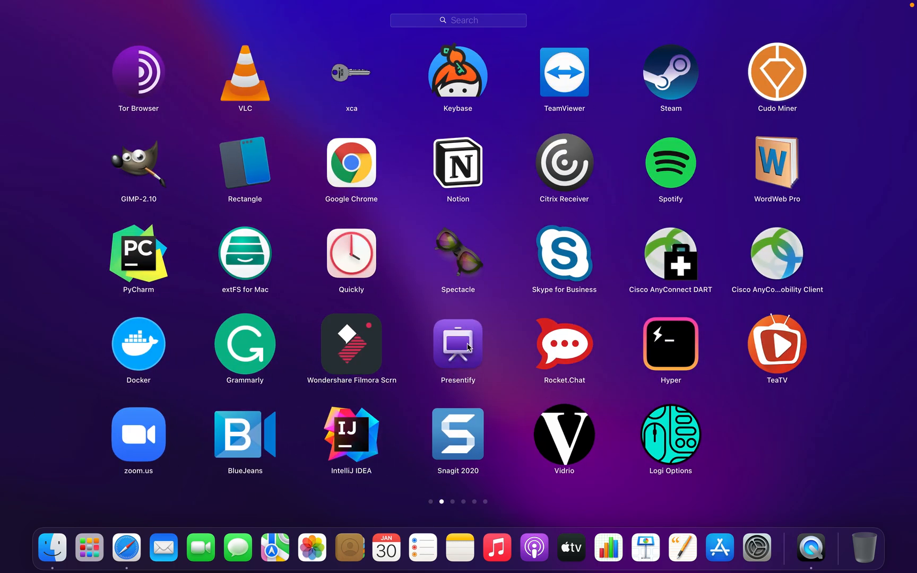
click(458, 344)
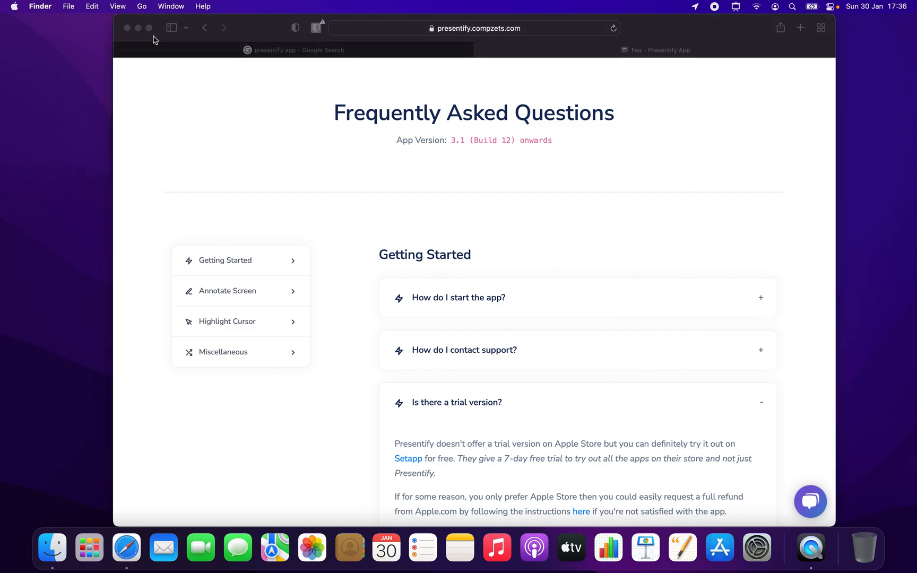
- Close the Safari window to reveal the empty desktop
click(126, 27)
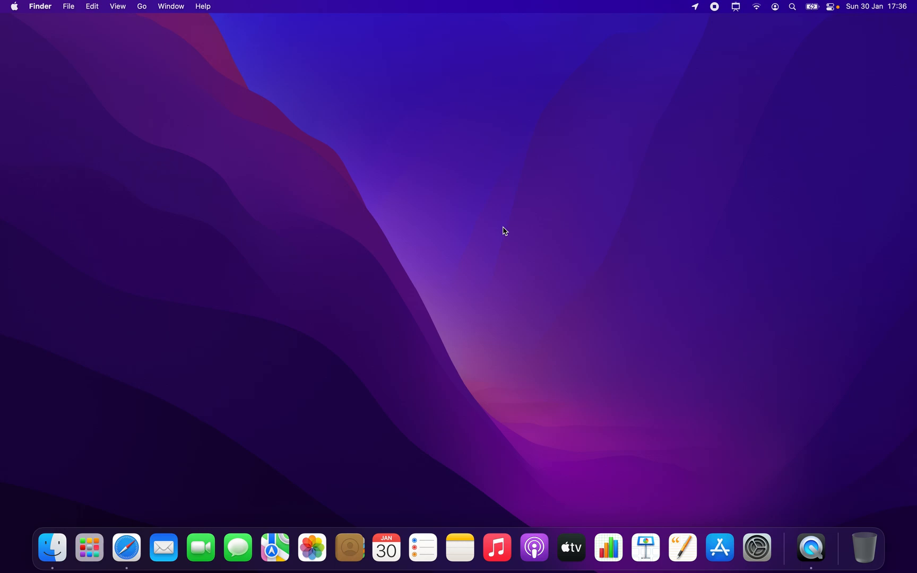
mouse_move(89, 547)
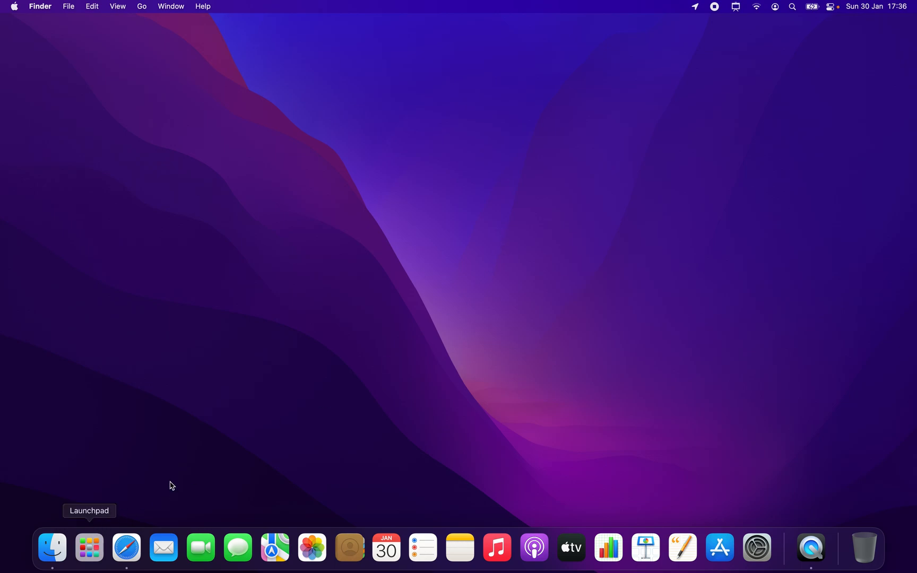
mouse_move(436, 308)
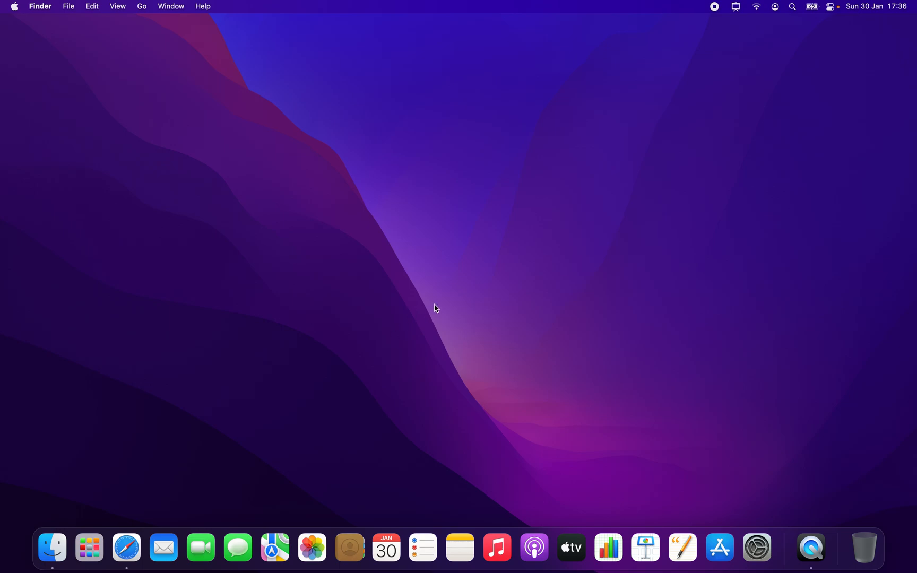
mouse_move(727, 199)
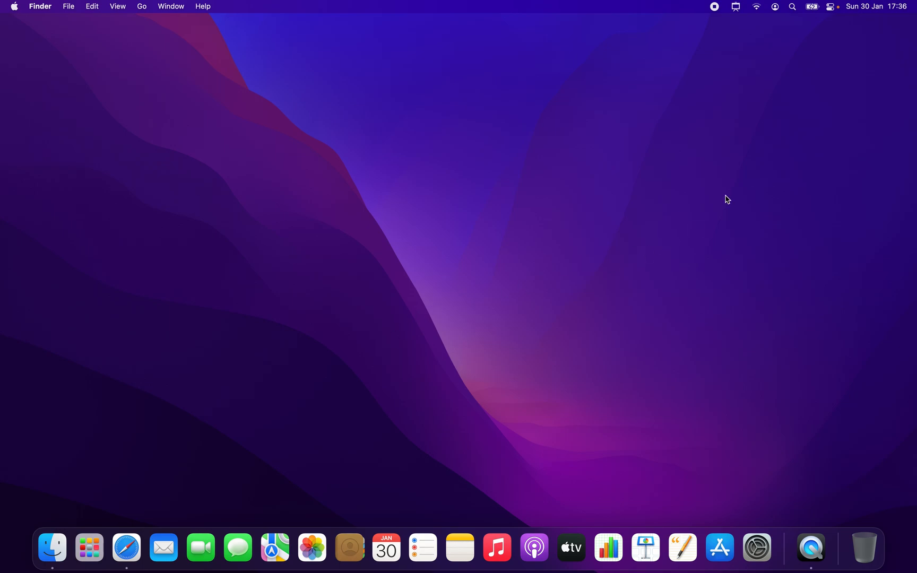
mouse_move(736, 8)
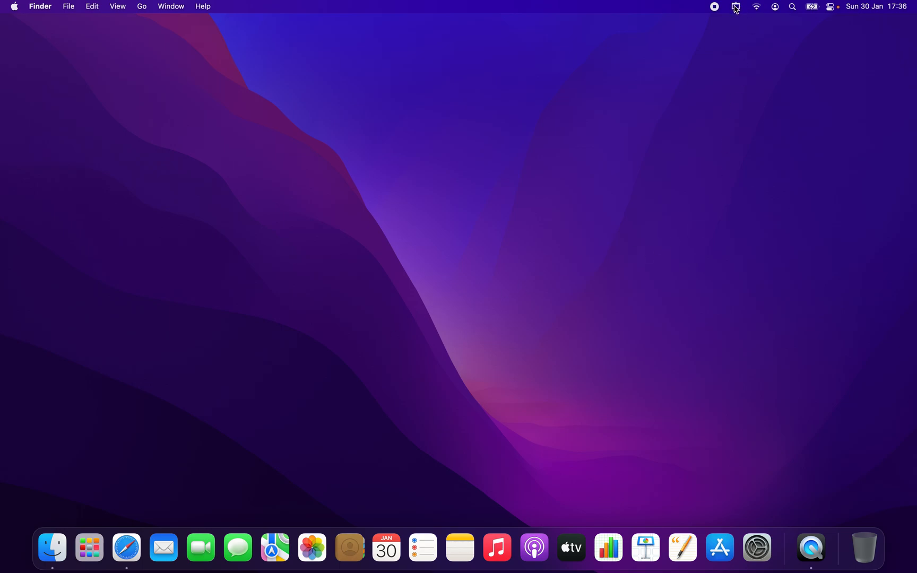
click(735, 7)
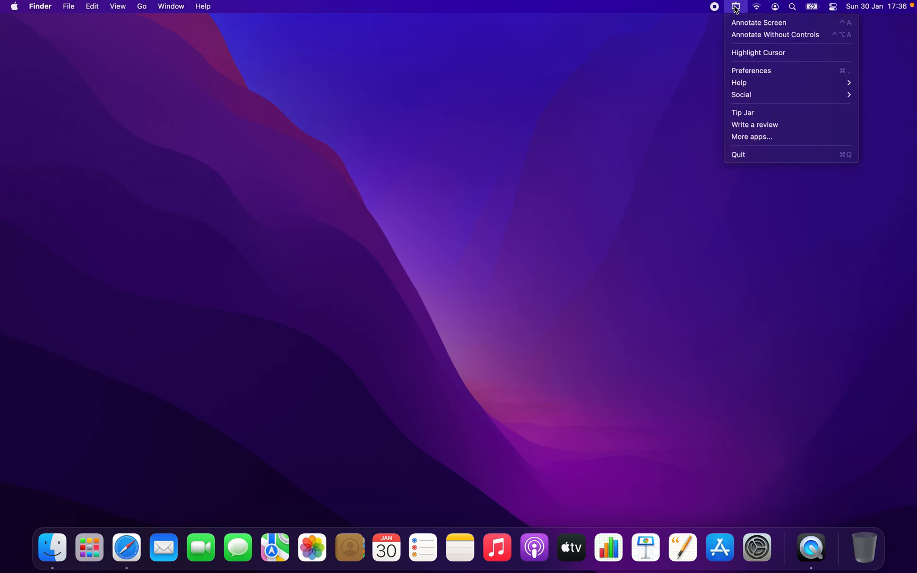
mouse_move(737, 8)
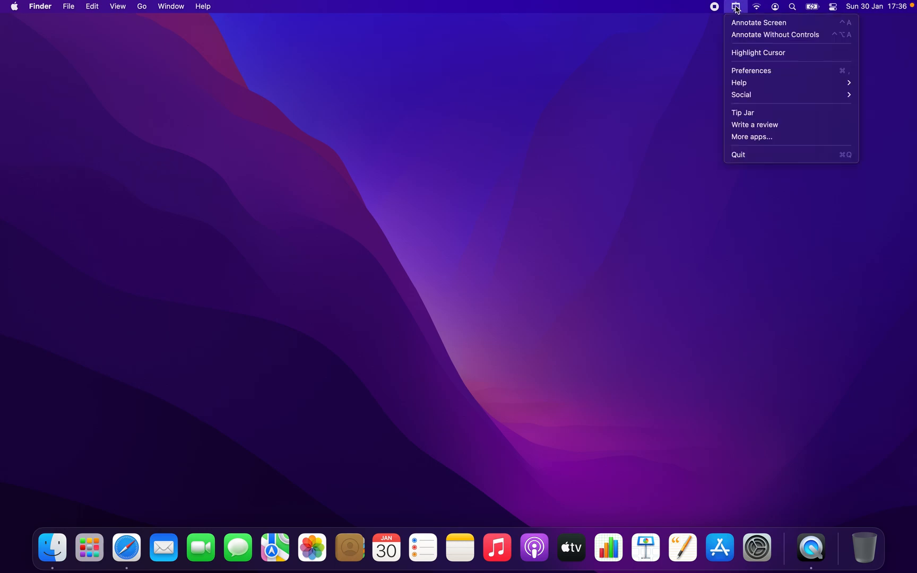
mouse_move(760, 22)
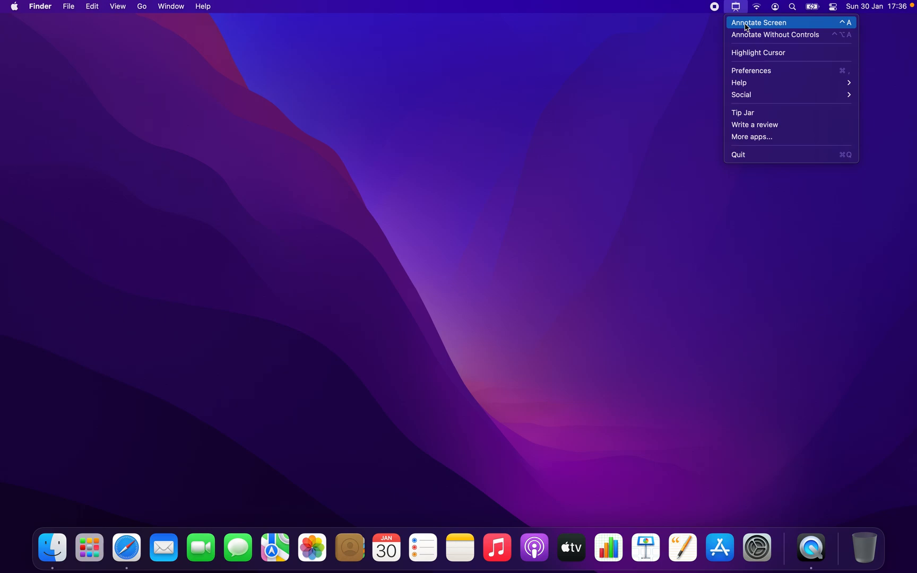
click(759, 23)
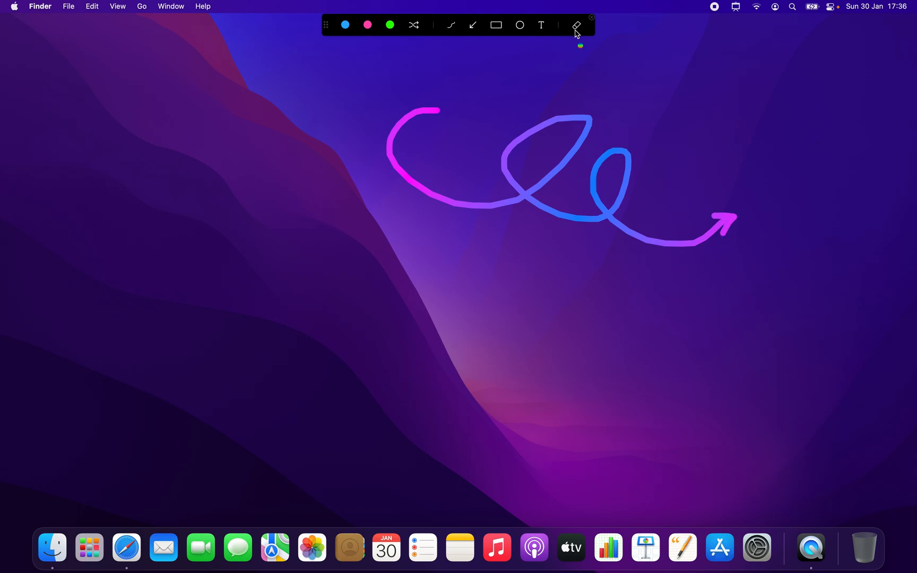
click(591, 18)
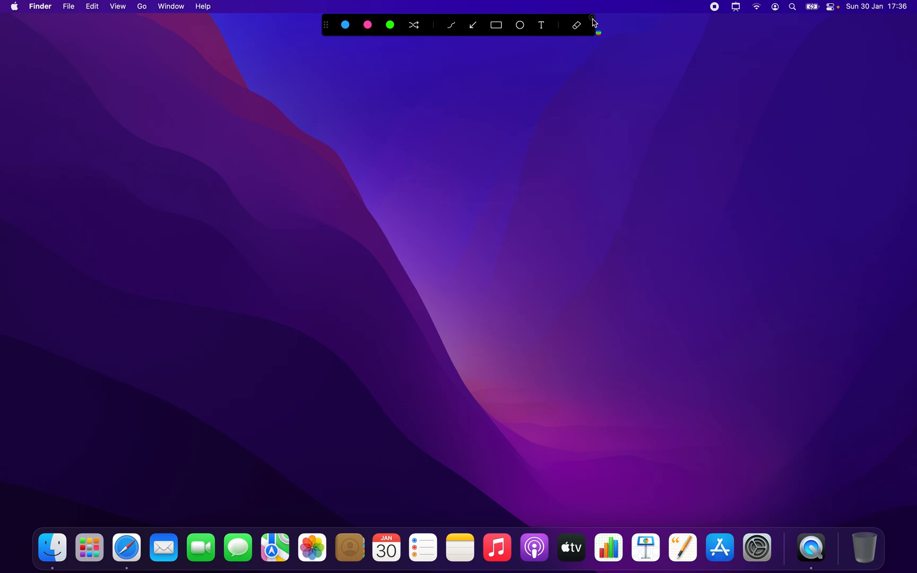
click(592, 18)
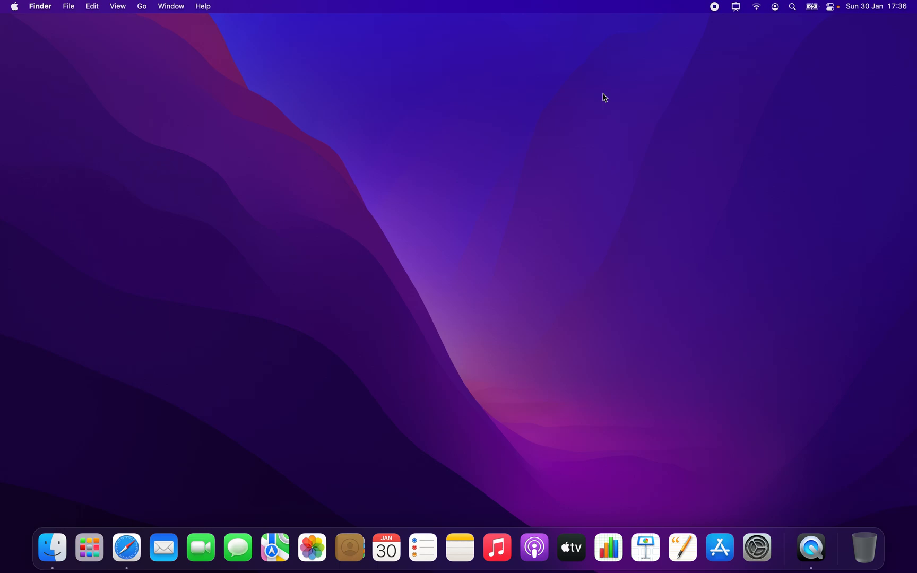
mouse_move(736, 7)
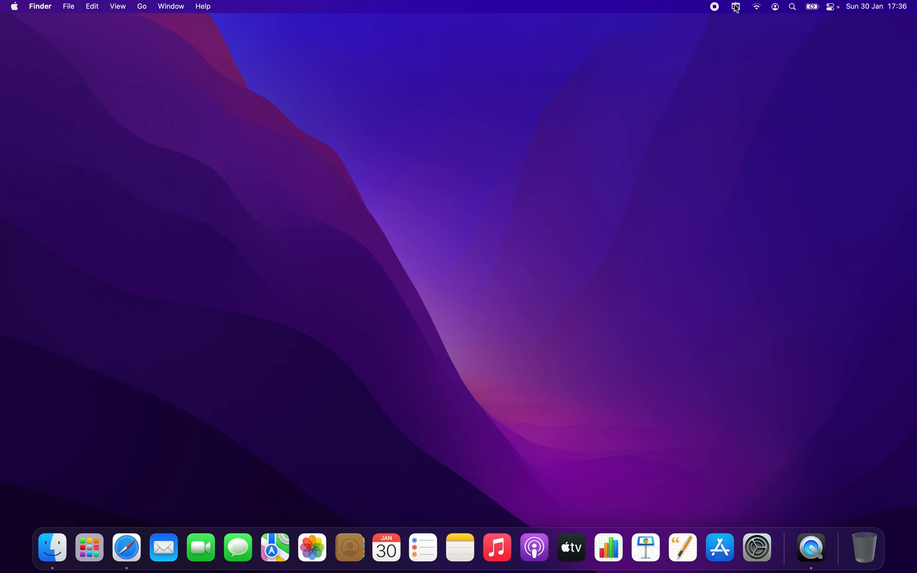
- Reopen annotation mode, draw and erase an arrow, then show the annotation shortcuts with /
click(737, 6)
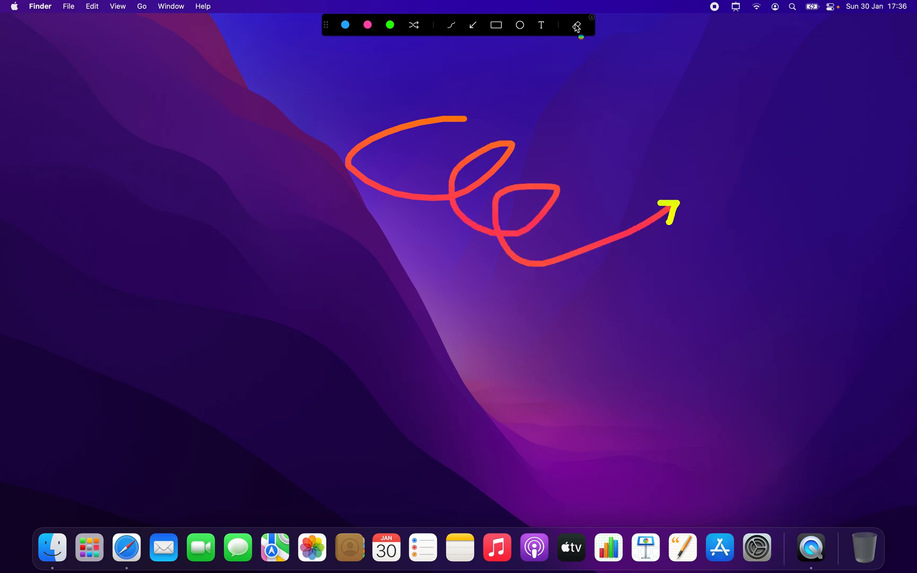
click(576, 25)
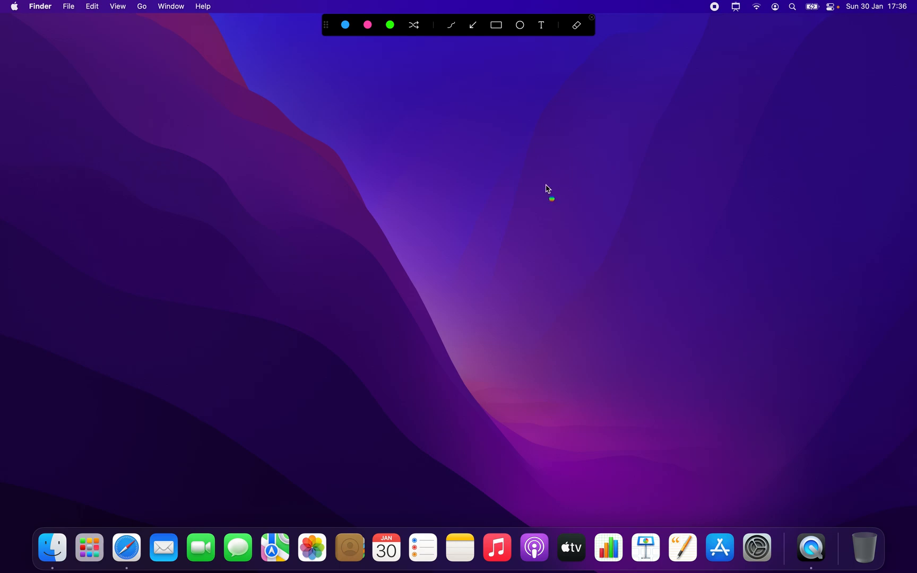
key(/)
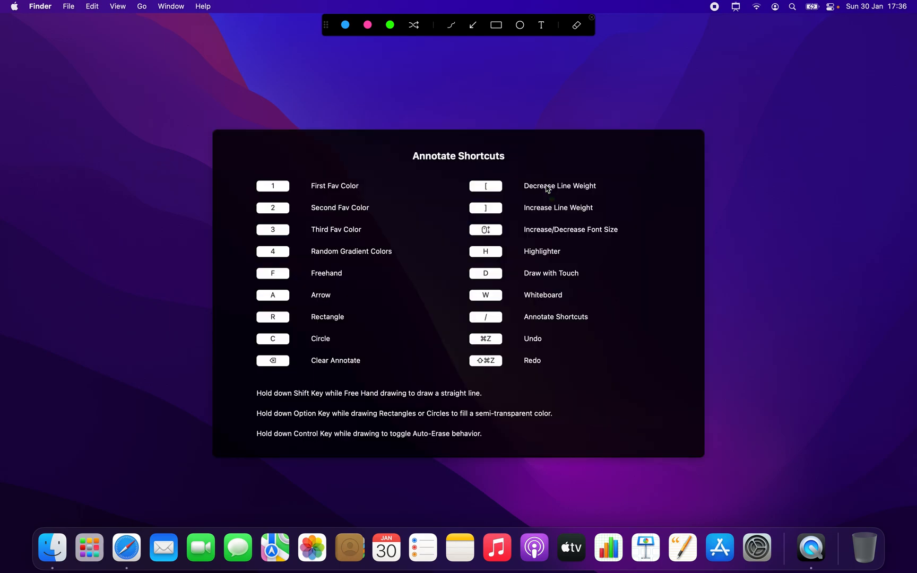
mouse_move(291, 199)
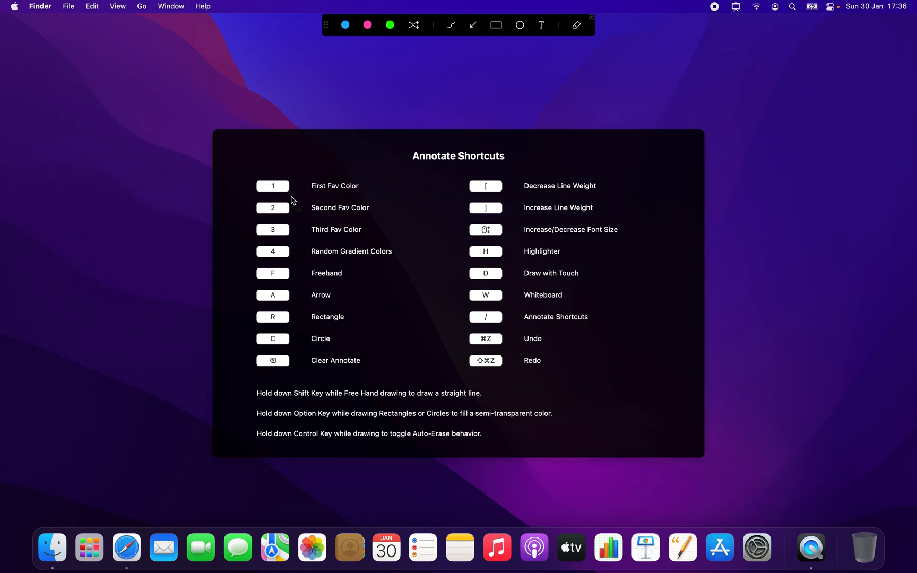
mouse_move(517, 388)
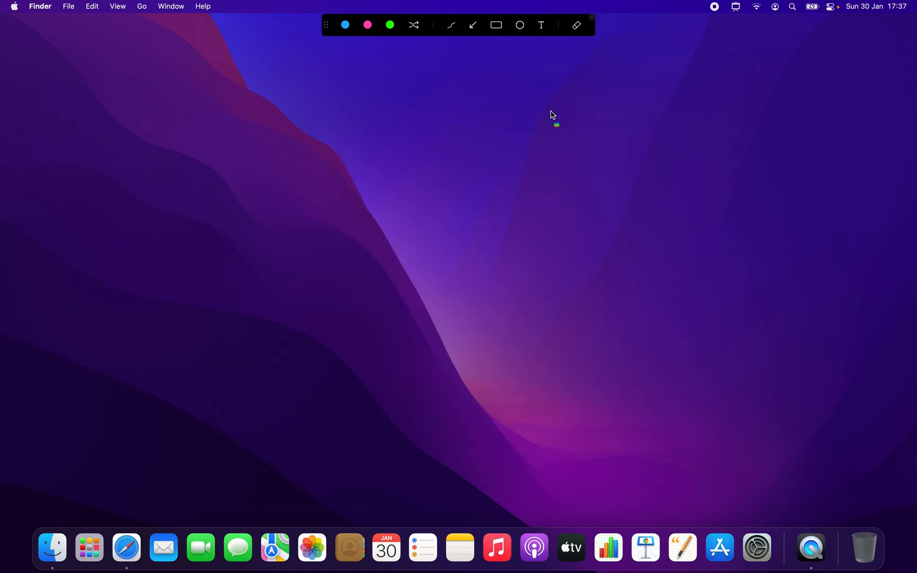
- Exit annotation mode and reopen Presentify's menu bar options list
click(592, 17)
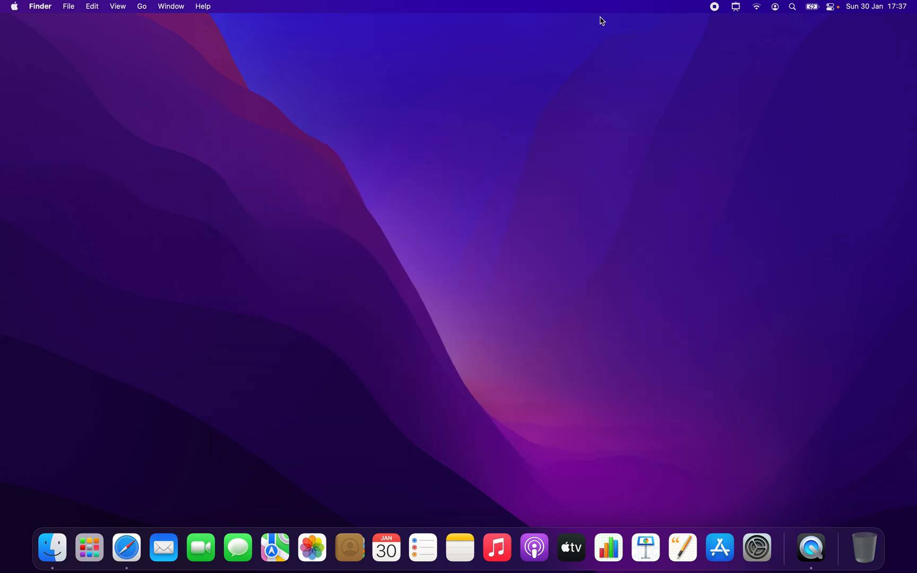
mouse_move(736, 26)
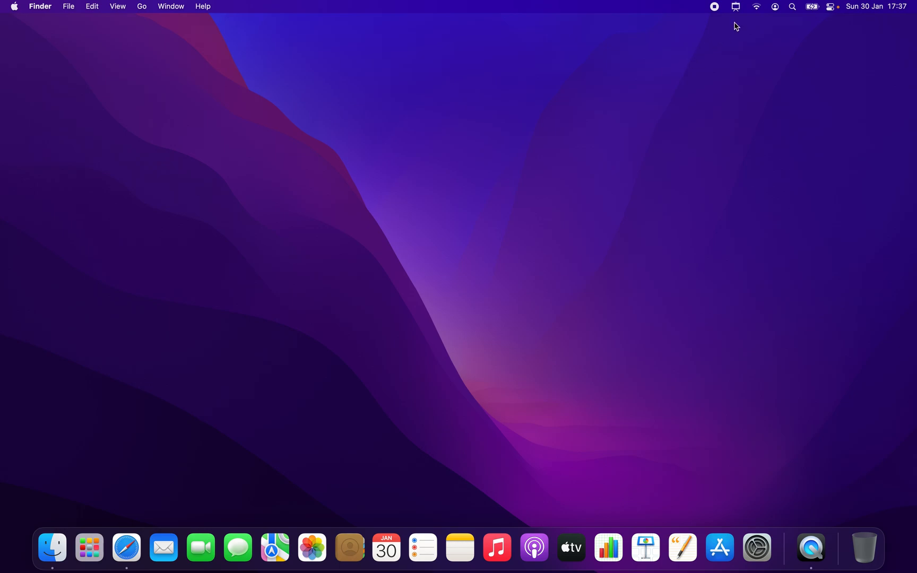
mouse_move(562, 238)
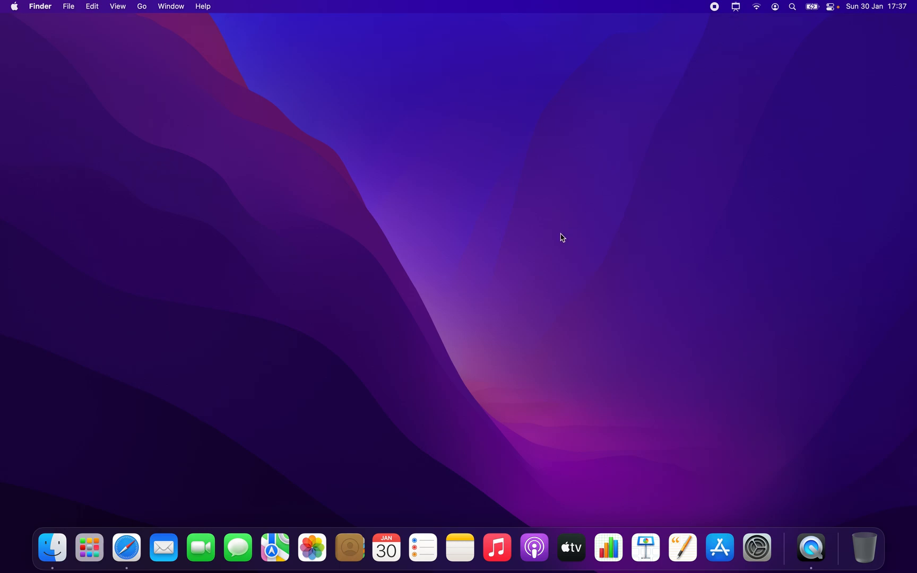
click(451, 207)
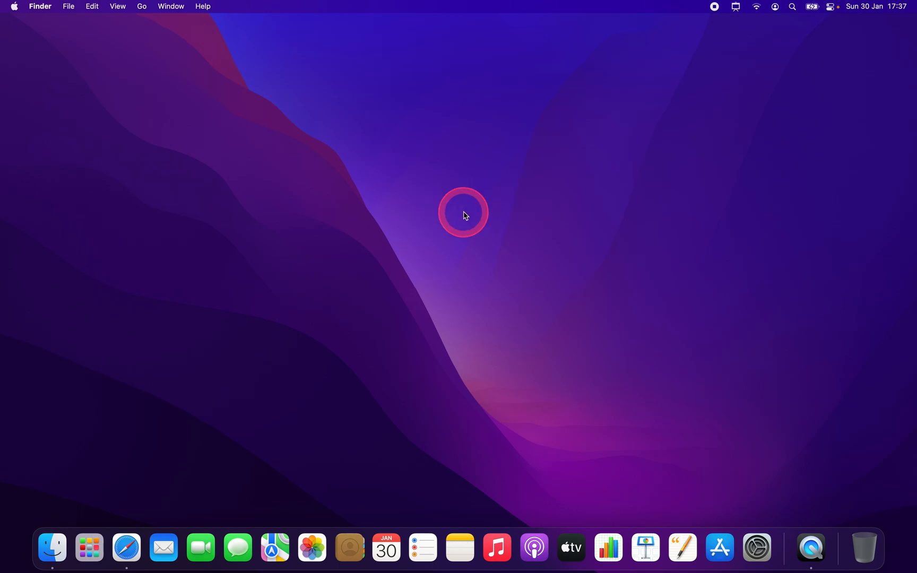
mouse_move(413, 150)
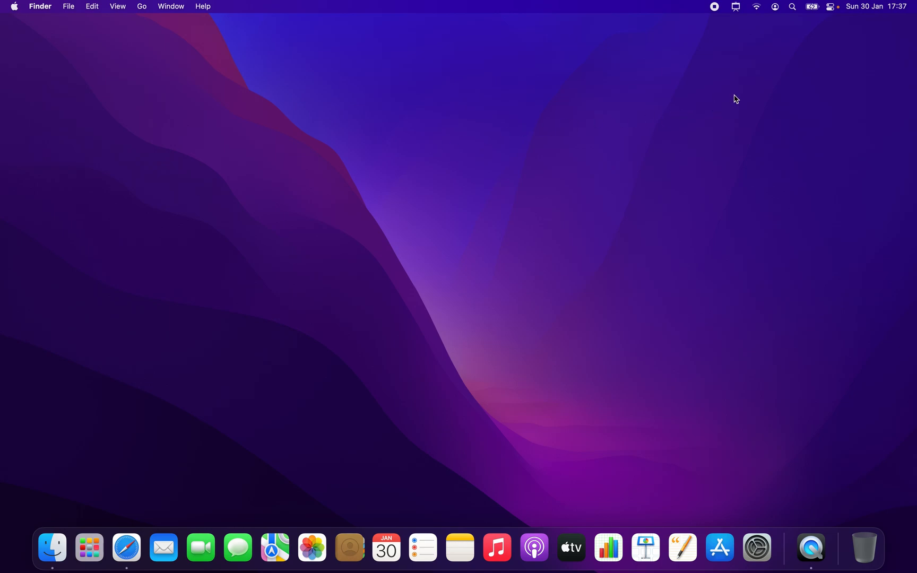
mouse_move(737, 7)
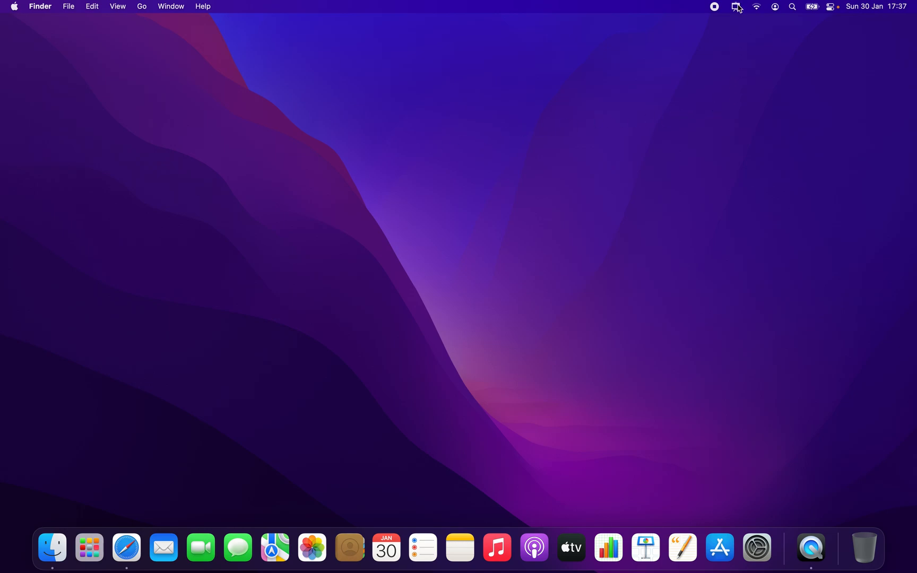
click(735, 6)
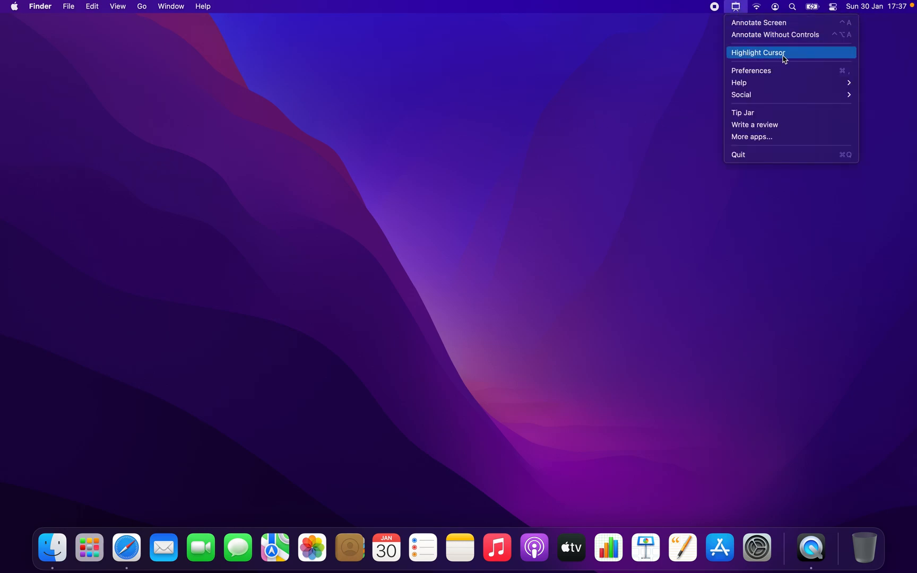
mouse_move(844, 58)
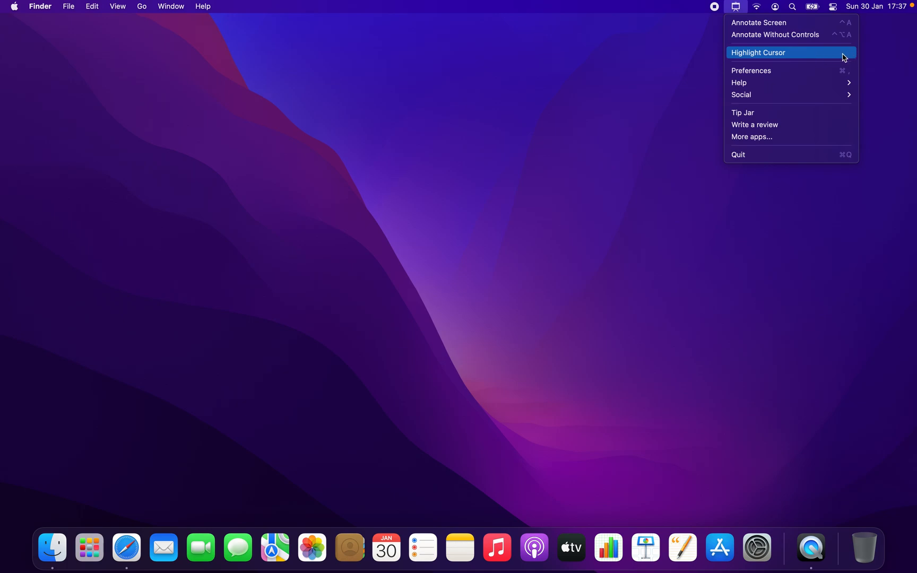
mouse_move(850, 57)
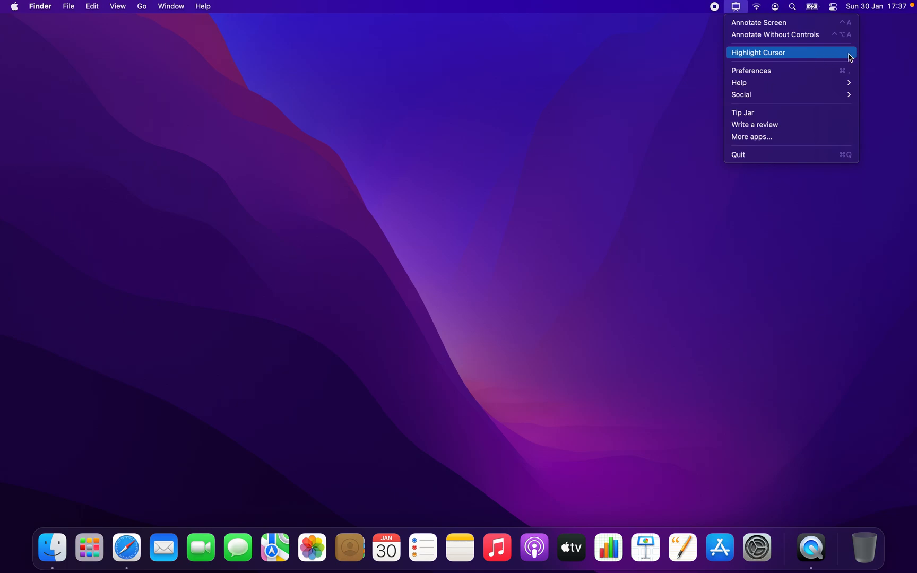
mouse_move(773, 55)
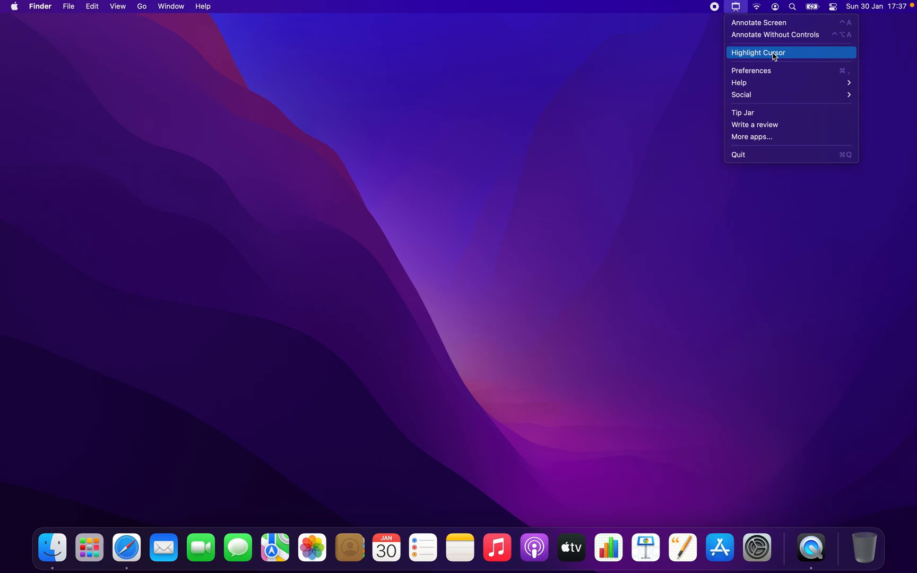
mouse_move(821, 56)
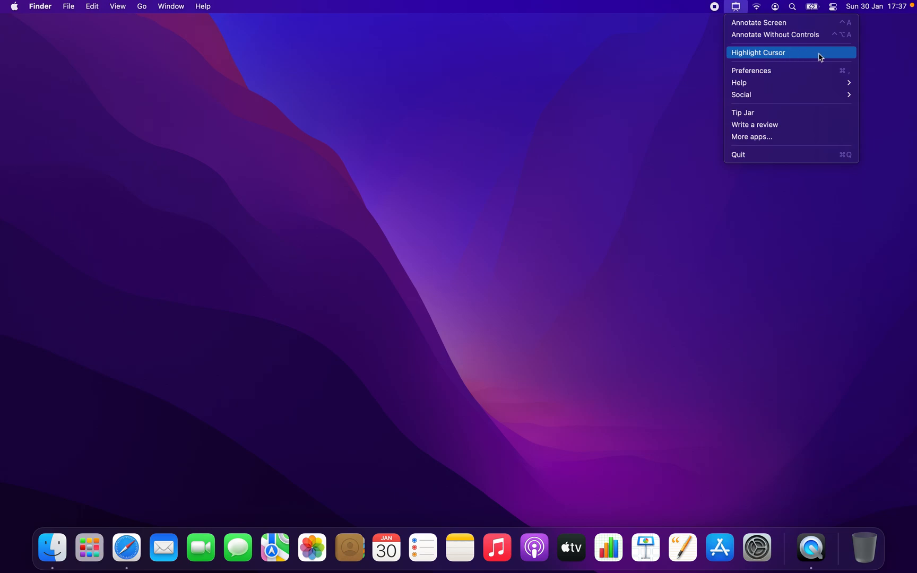
mouse_move(845, 57)
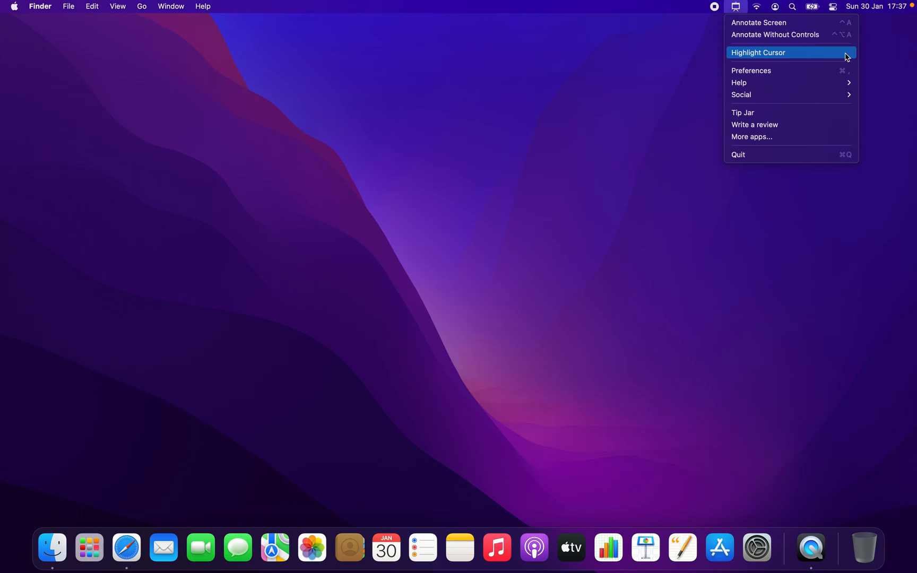
mouse_move(803, 76)
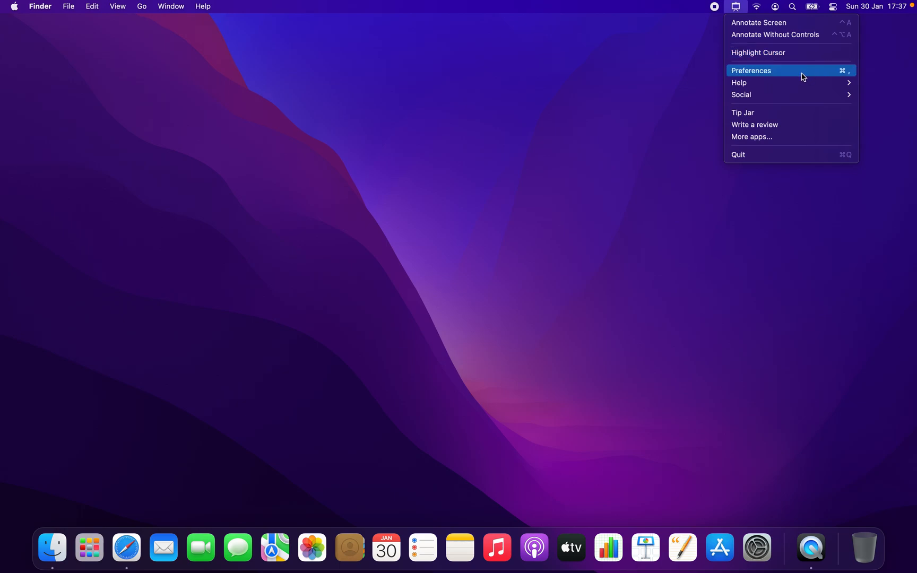
- Review the Keyboard shortcuts in Preferences, then close the Preferences window
click(751, 70)
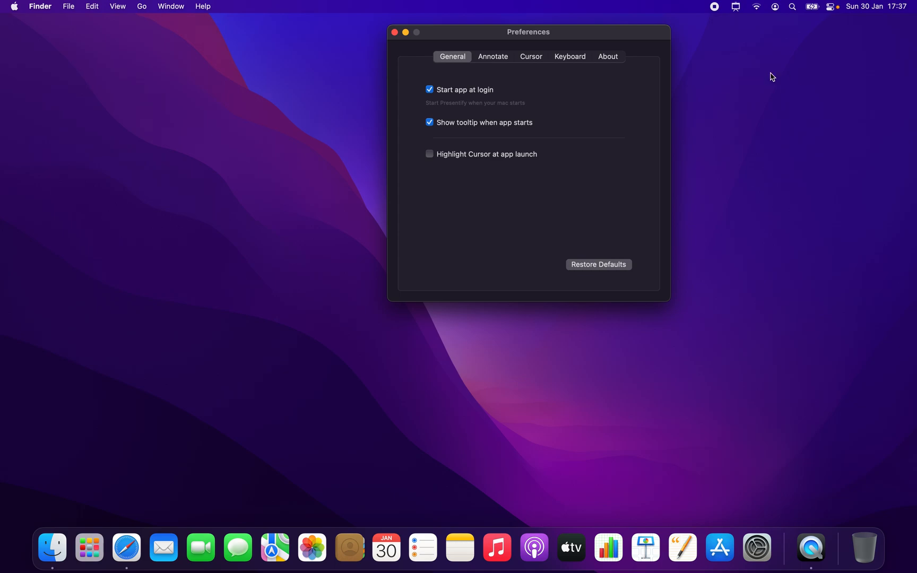
click(569, 56)
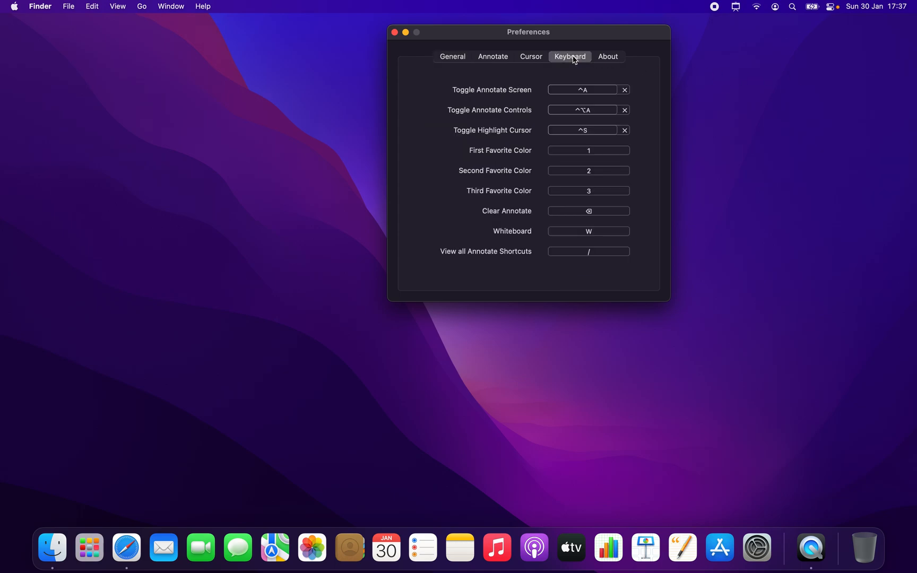
mouse_move(580, 95)
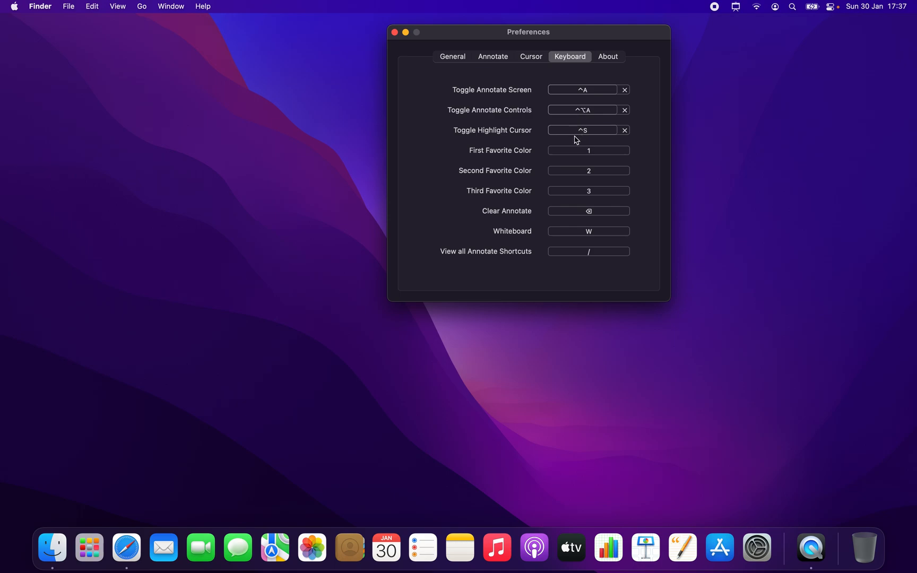
mouse_move(553, 129)
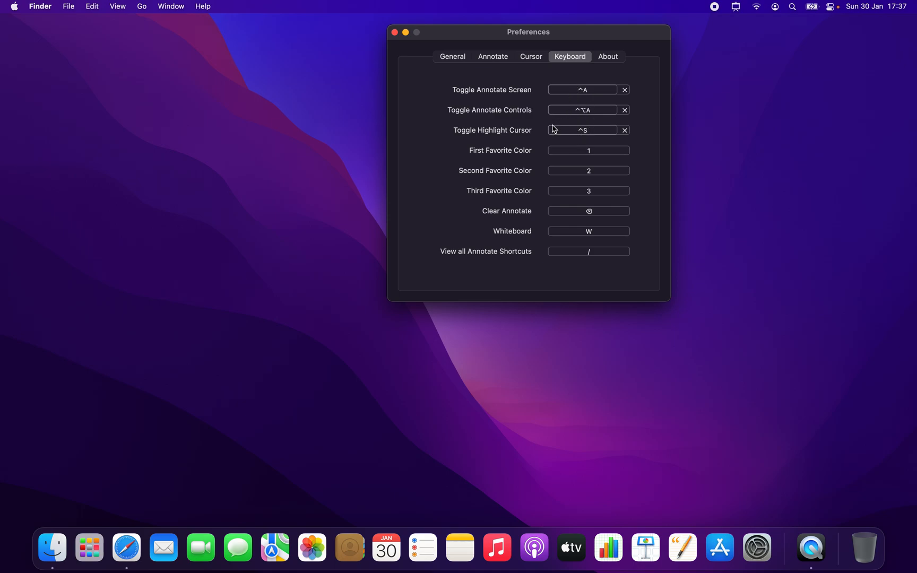
click(452, 57)
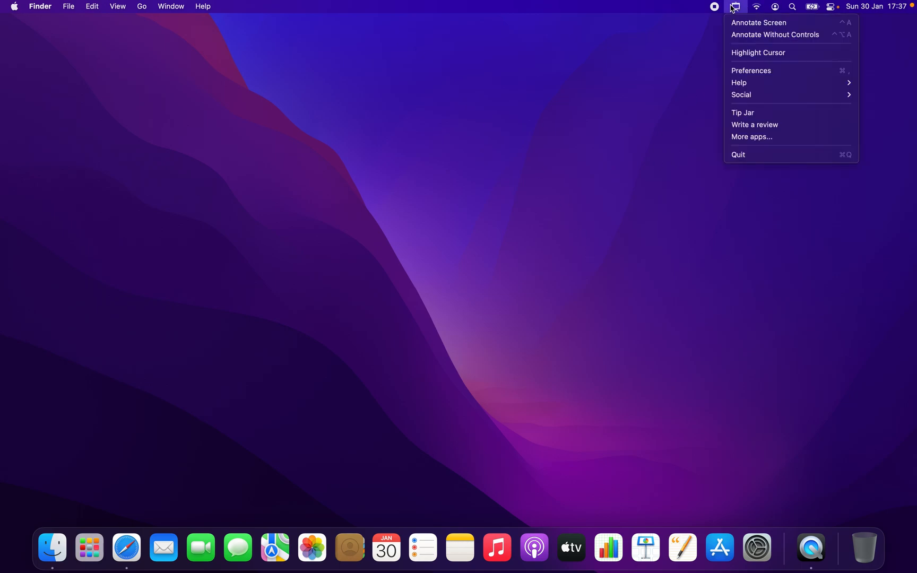
mouse_move(742, 94)
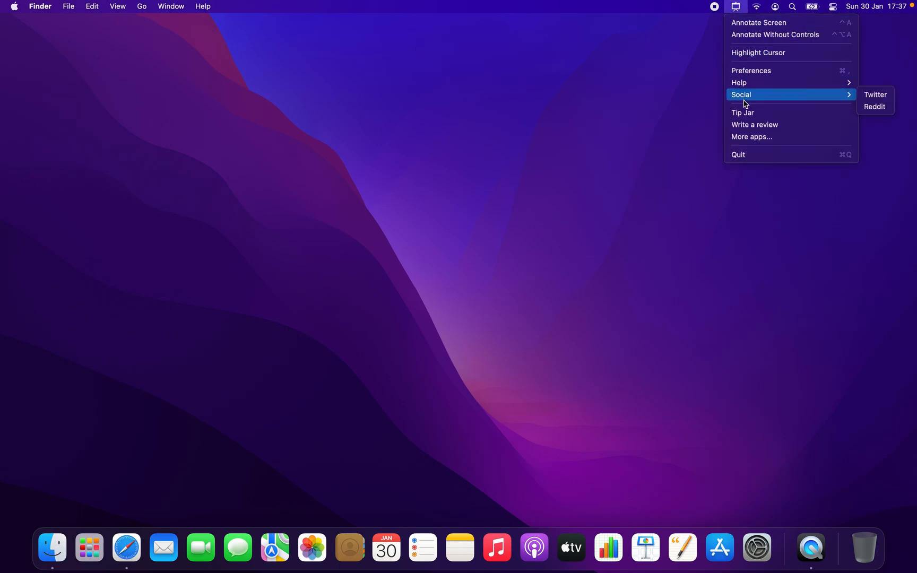
mouse_move(760, 82)
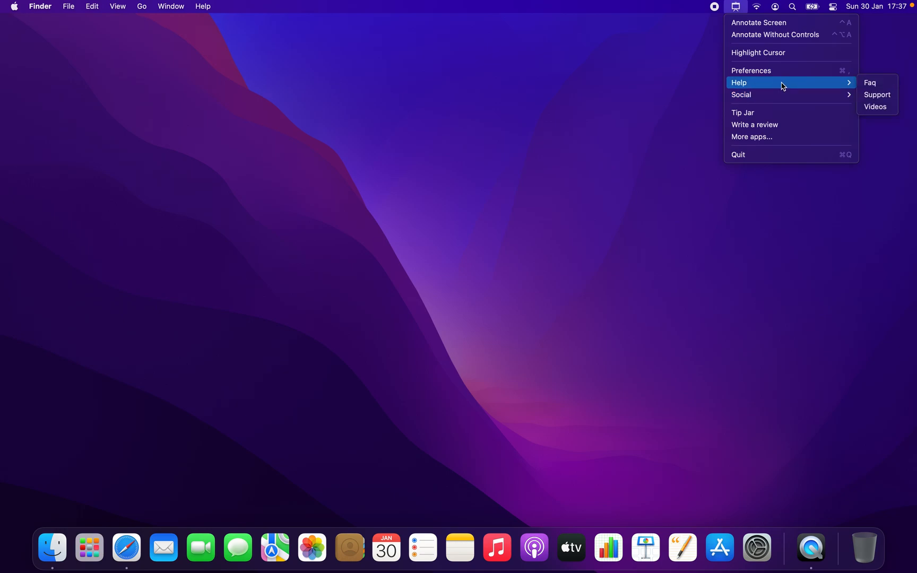
mouse_move(878, 83)
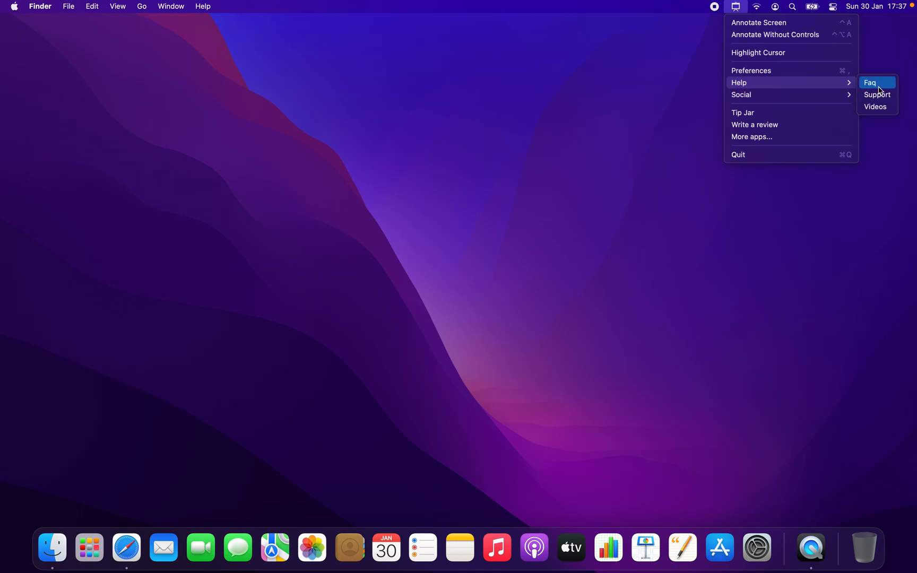
mouse_move(876, 107)
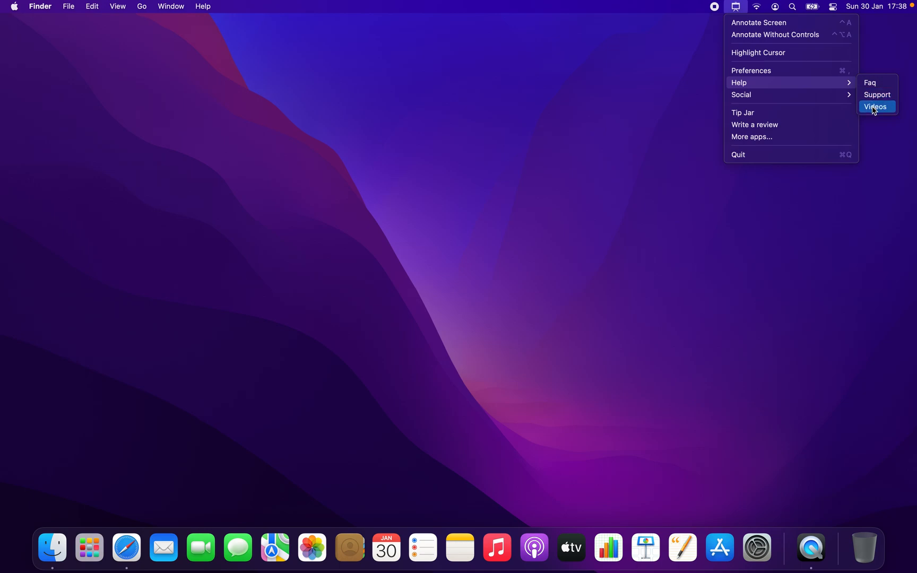
mouse_move(877, 95)
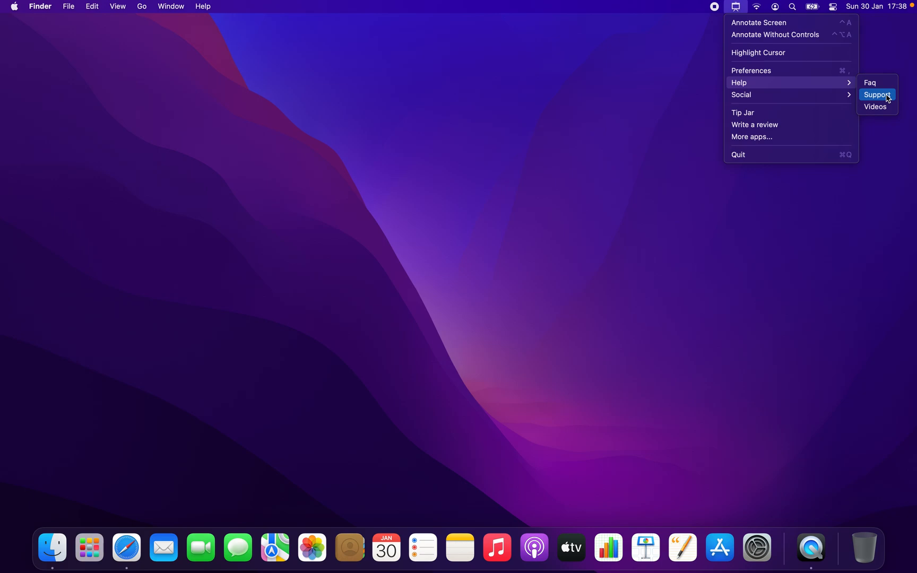
mouse_move(790, 95)
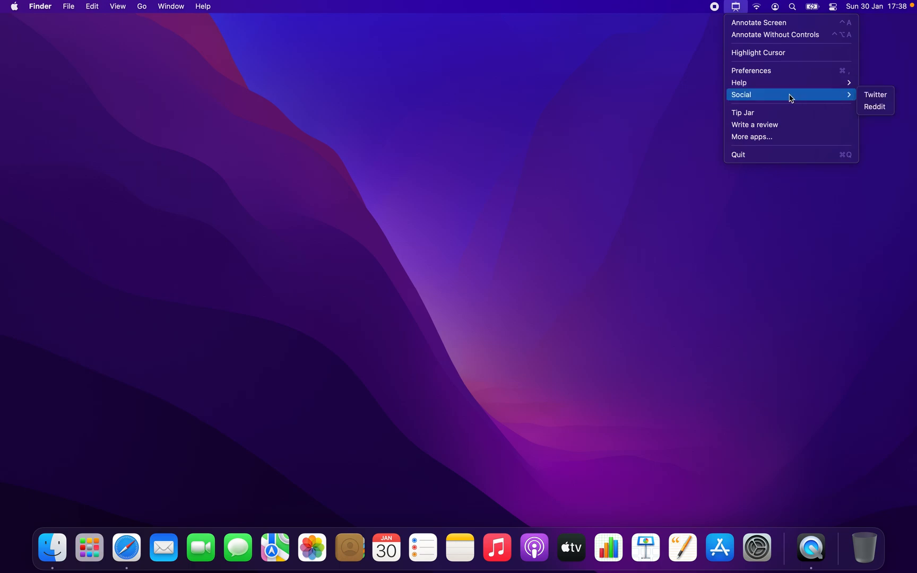
mouse_move(790, 83)
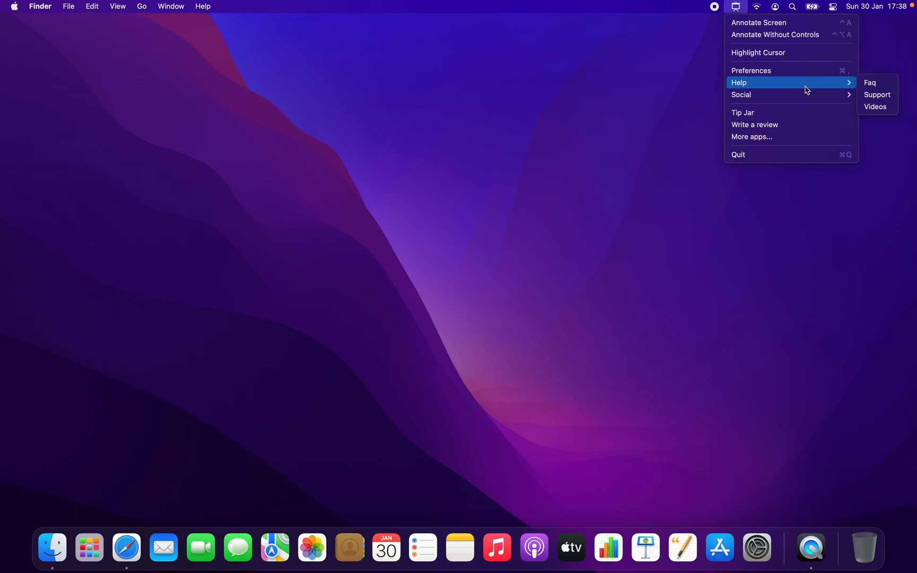
mouse_move(791, 94)
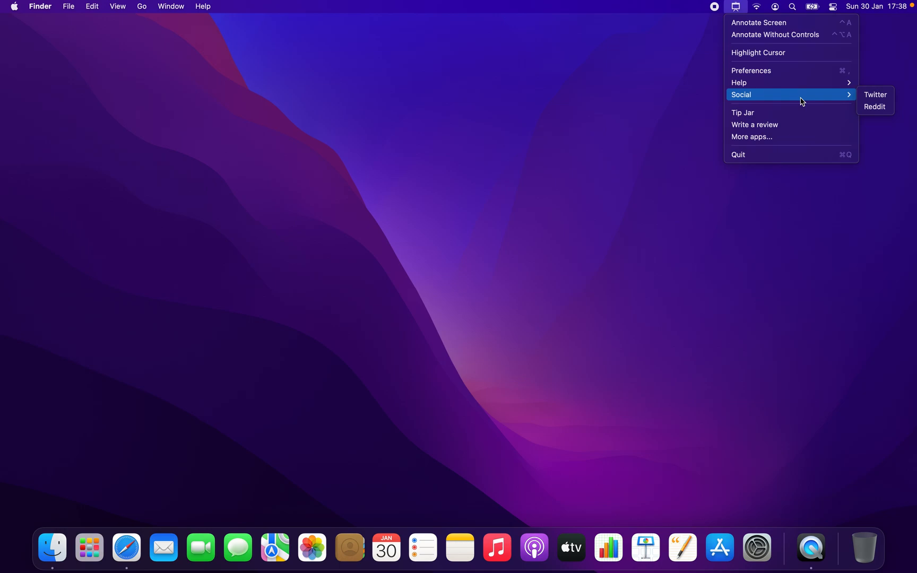
mouse_move(772, 97)
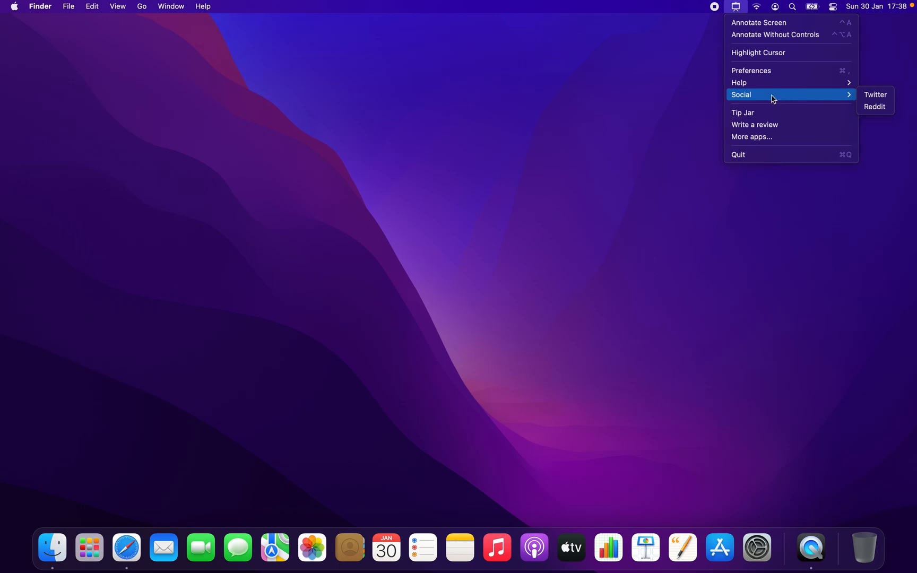
mouse_move(880, 99)
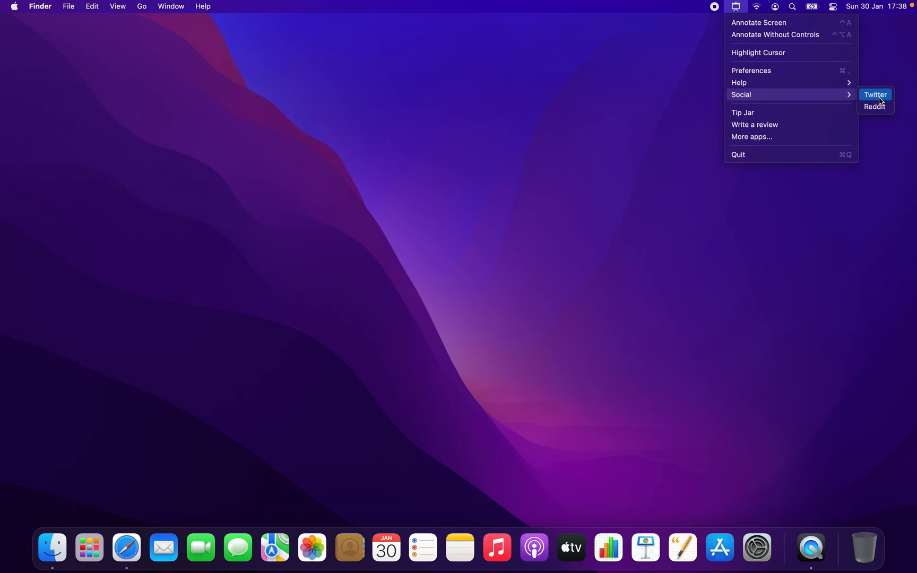
mouse_move(875, 107)
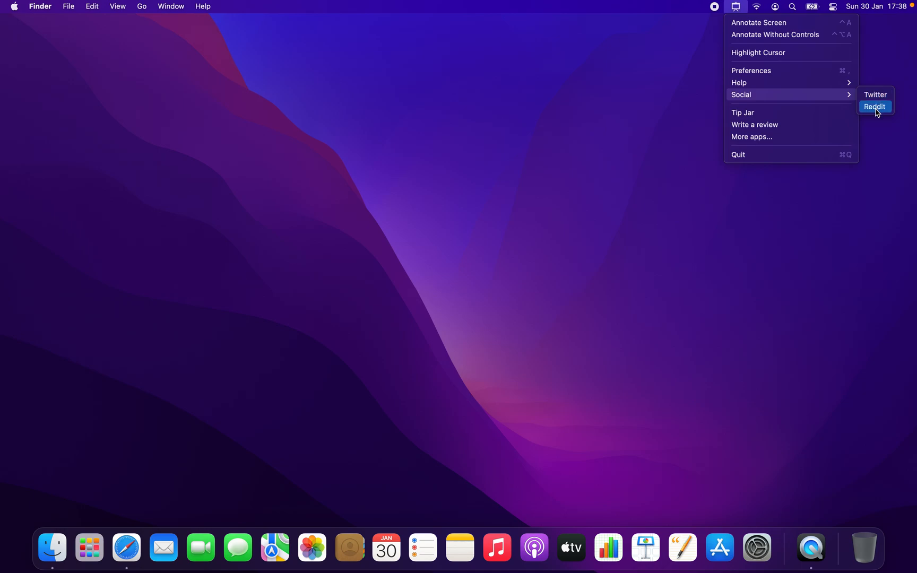
mouse_move(779, 117)
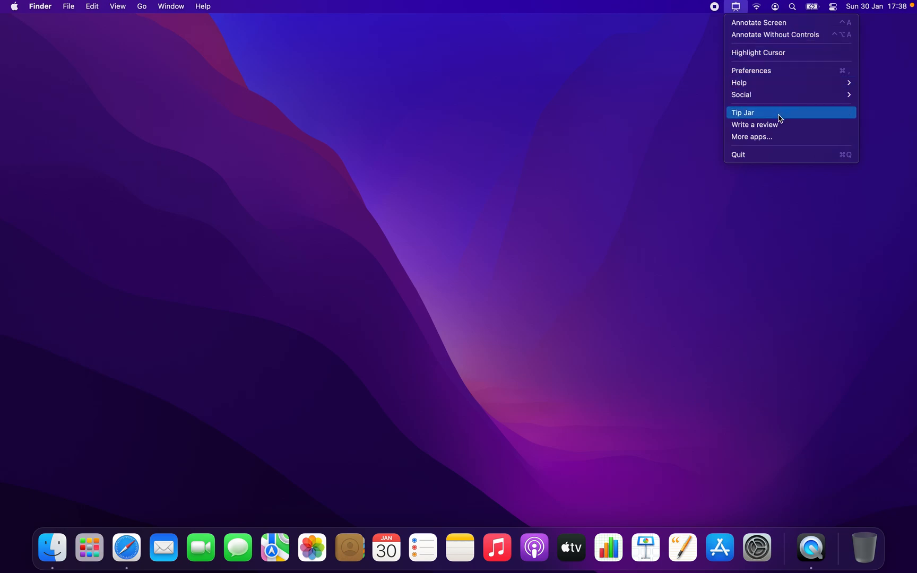
mouse_move(777, 141)
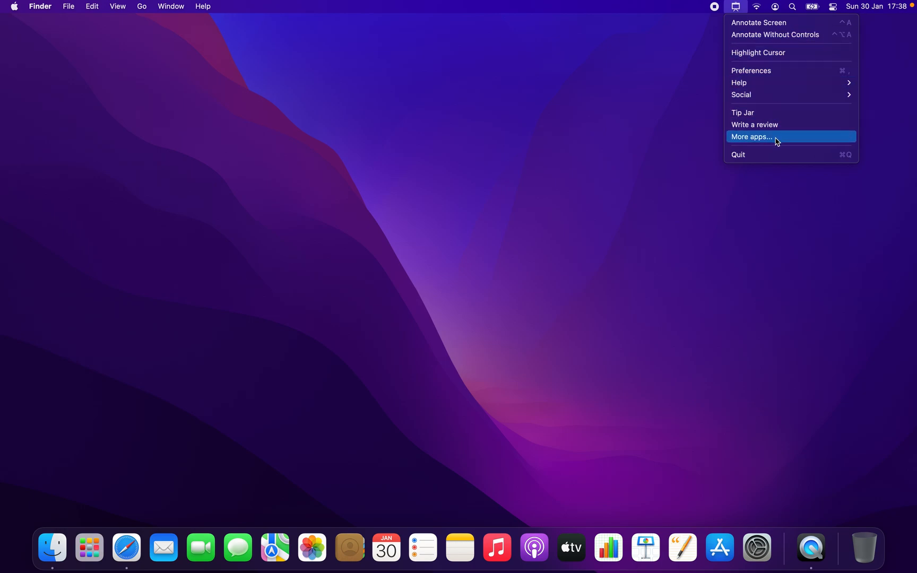
mouse_move(803, 129)
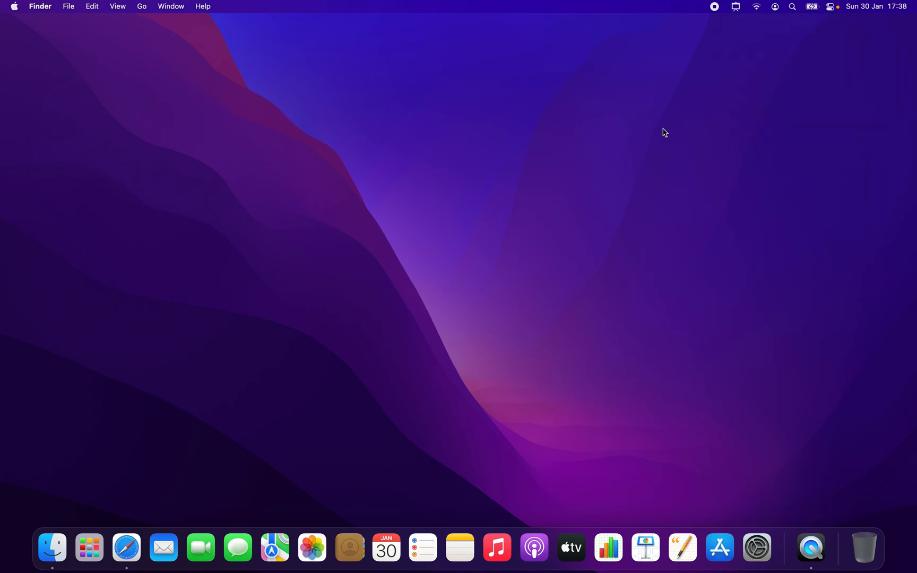
mouse_move(743, 328)
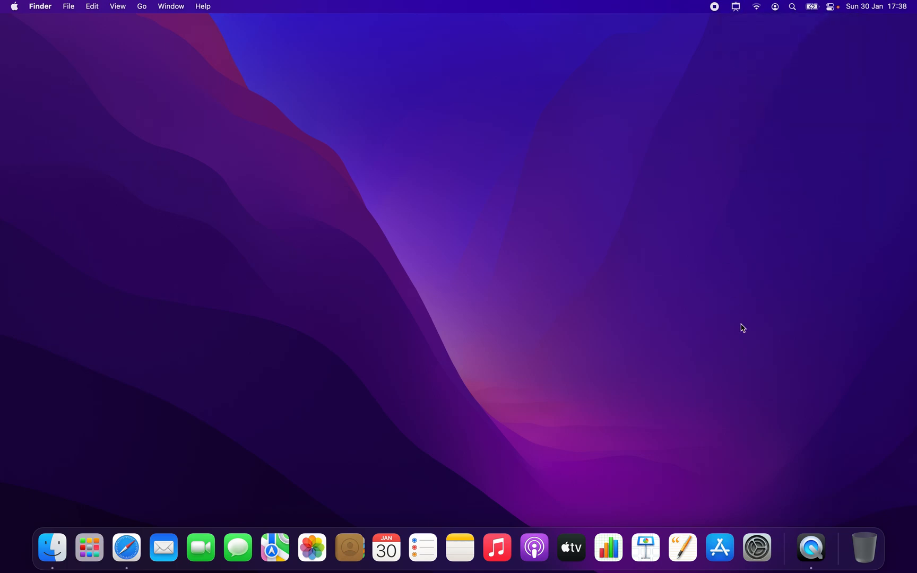